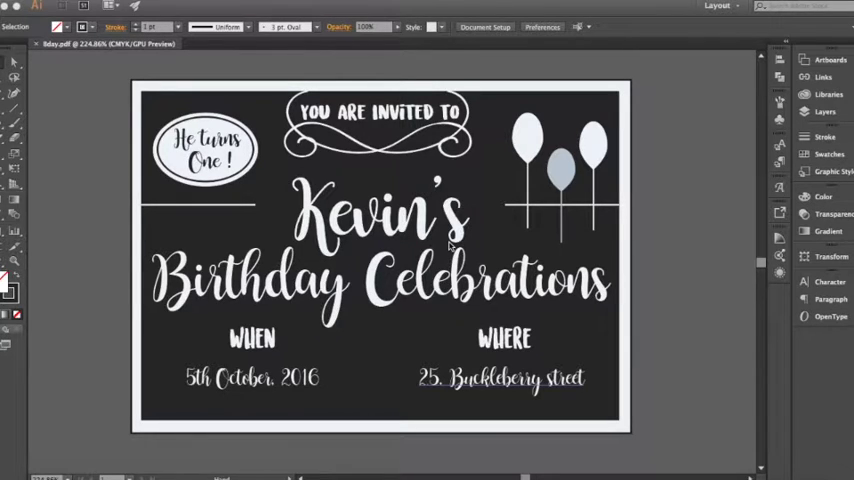
{"action": "mouse_move", "coordinate": [696, 222]}
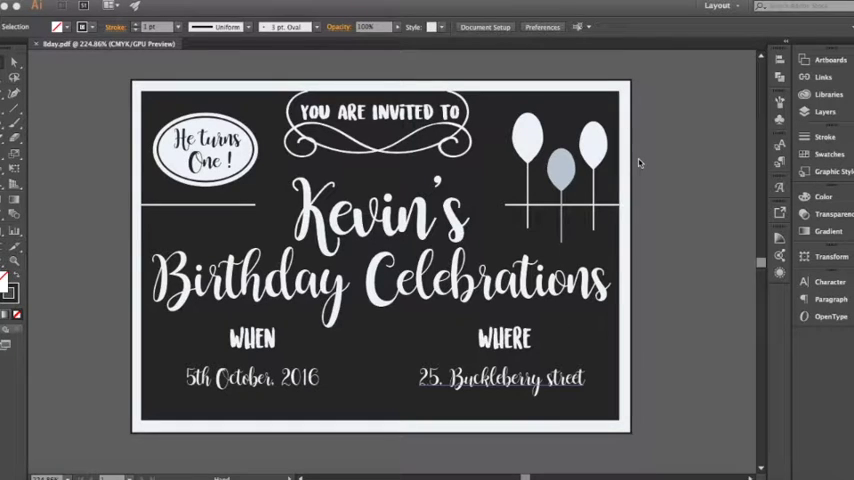
{"action": "mouse_move", "coordinate": [676, 138]}
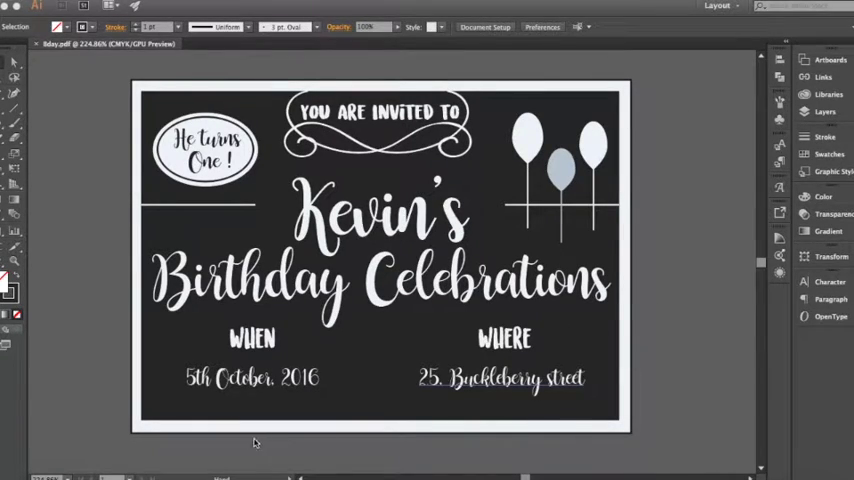
{"action": "mouse_move", "coordinate": [122, 256]}
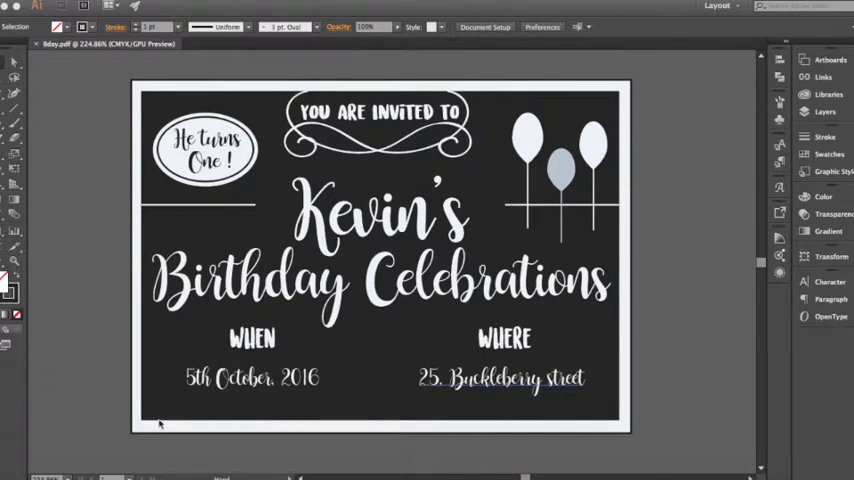
{"action": "mouse_move", "coordinate": [70, 360]}
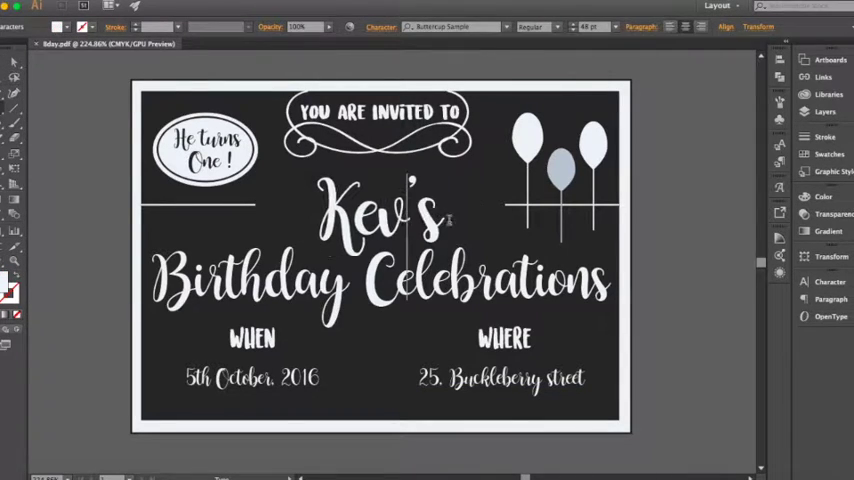
Remove the personal details text, leaving the heading edit and a blank invitation template.
{"action": "type", "text": "ins"}
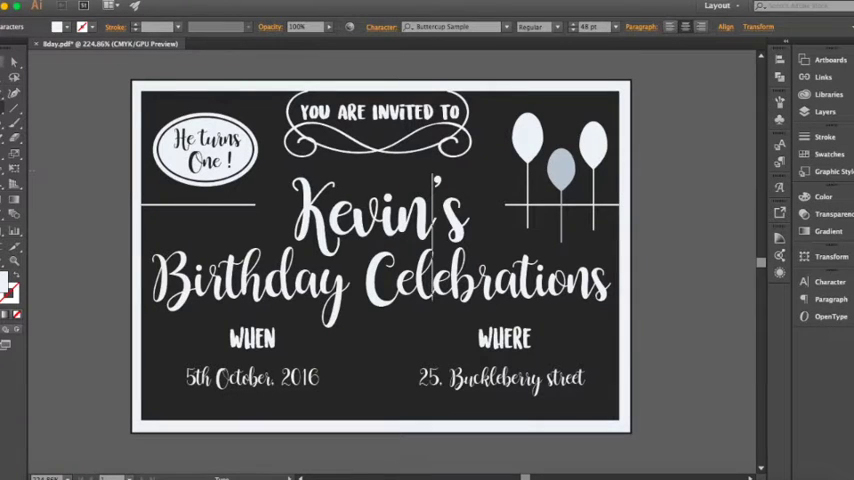
{"action": "left_click", "coordinate": [204, 150]}
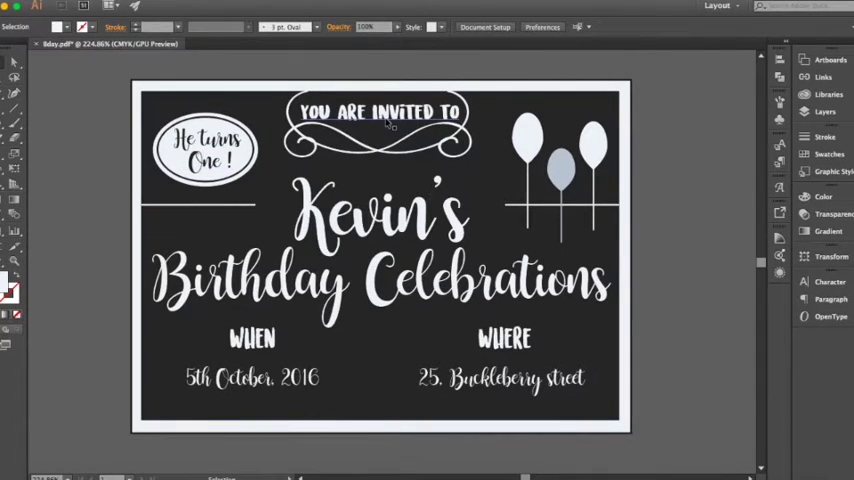
{"action": "mouse_move", "coordinate": [482, 188]}
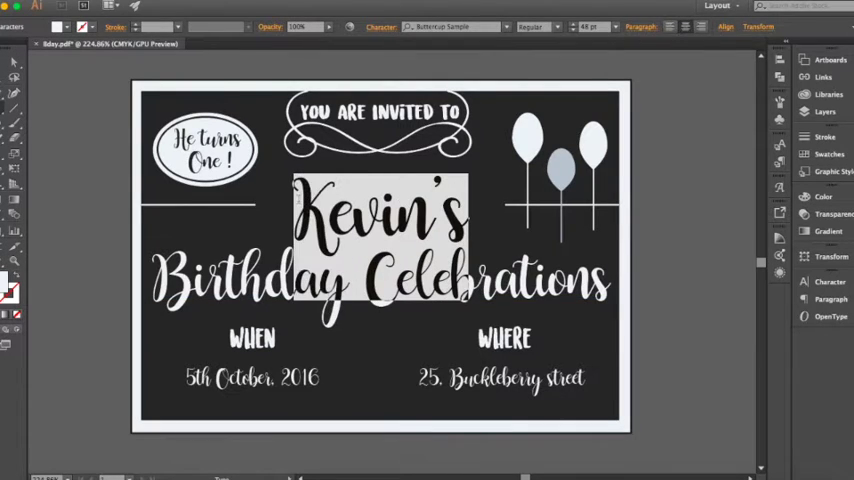
{"action": "mouse_move", "coordinate": [478, 48]}
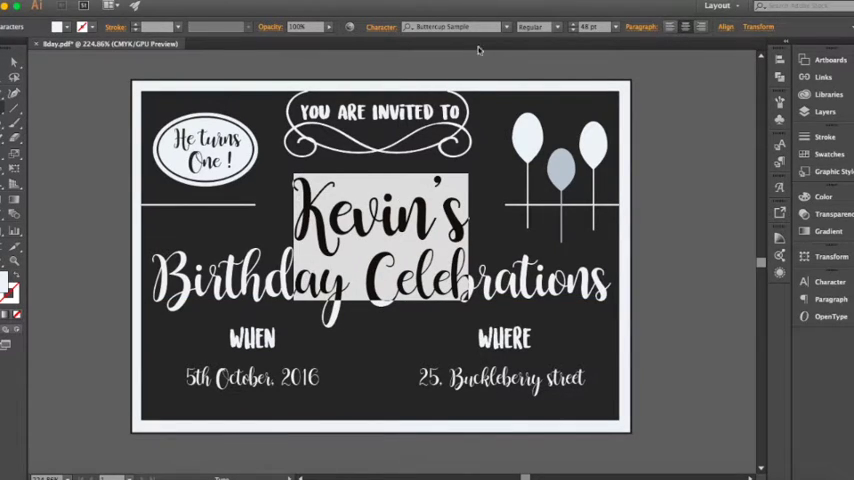
{"action": "mouse_move", "coordinate": [560, 28]}
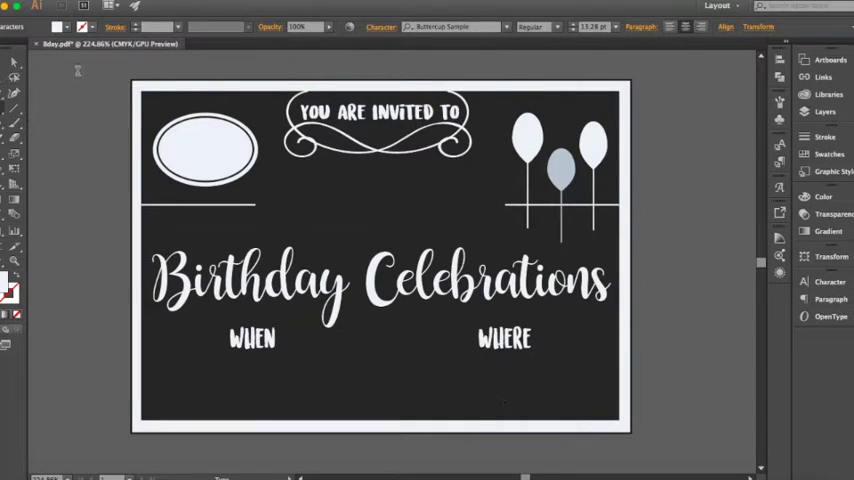
Save the blank invitation as bday1.pdf in Adobe PDF format in the invitations folder.
{"action": "left_click", "coordinate": [38, 6]}
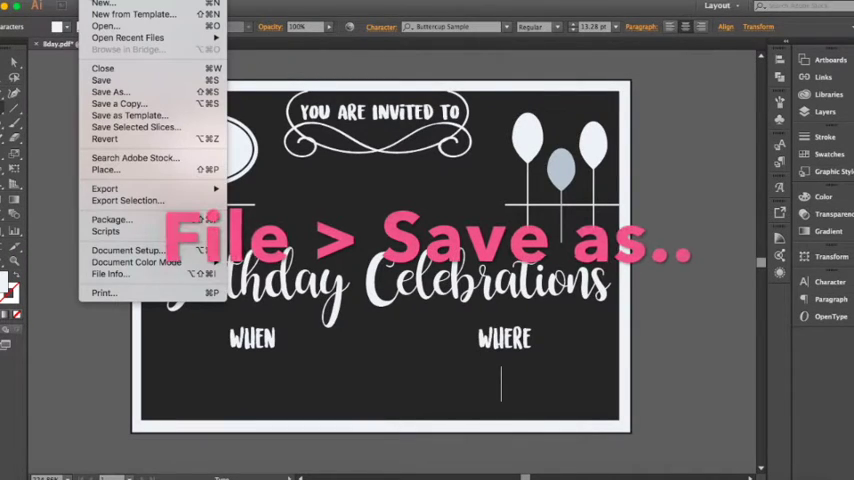
{"action": "mouse_move", "coordinate": [118, 104]}
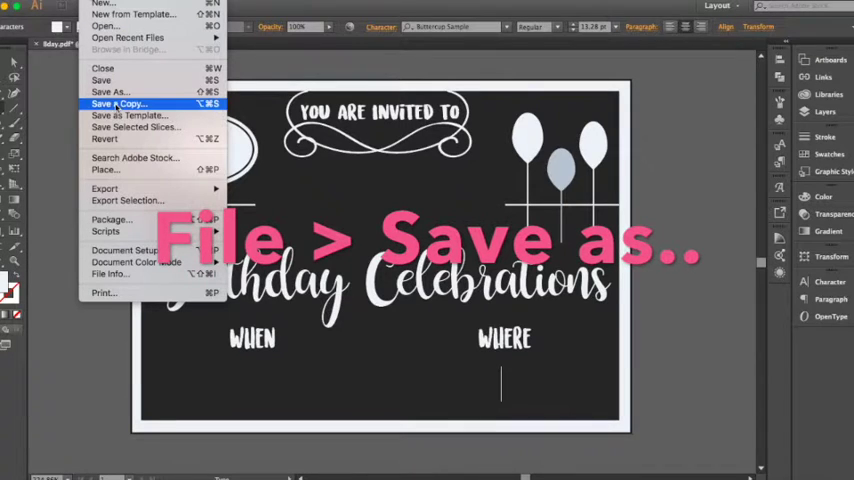
{"action": "mouse_move", "coordinate": [108, 92]}
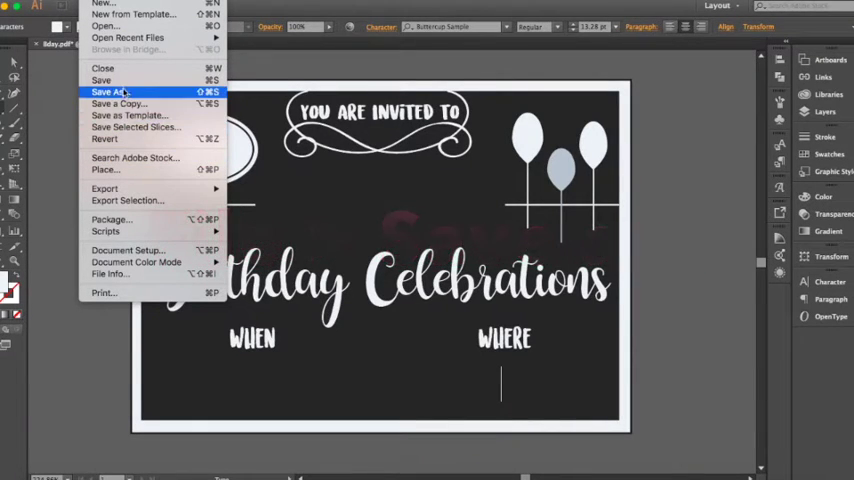
{"action": "left_click", "coordinate": [108, 92]}
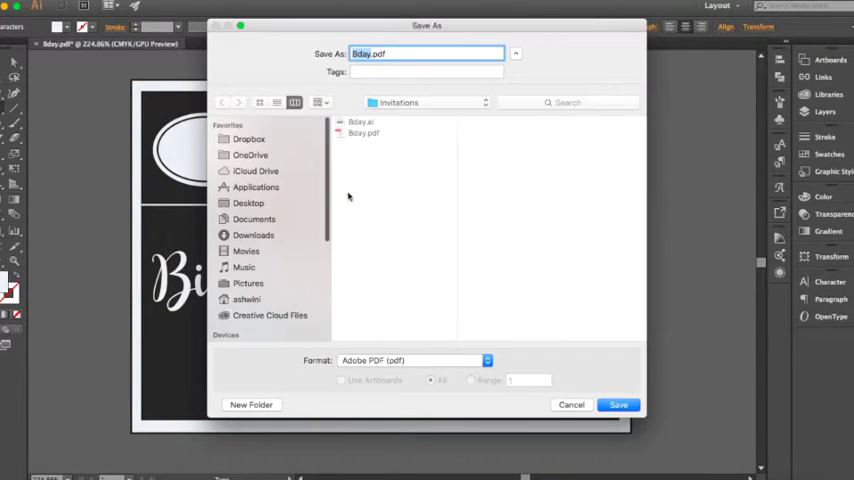
{"action": "mouse_move", "coordinate": [346, 190]}
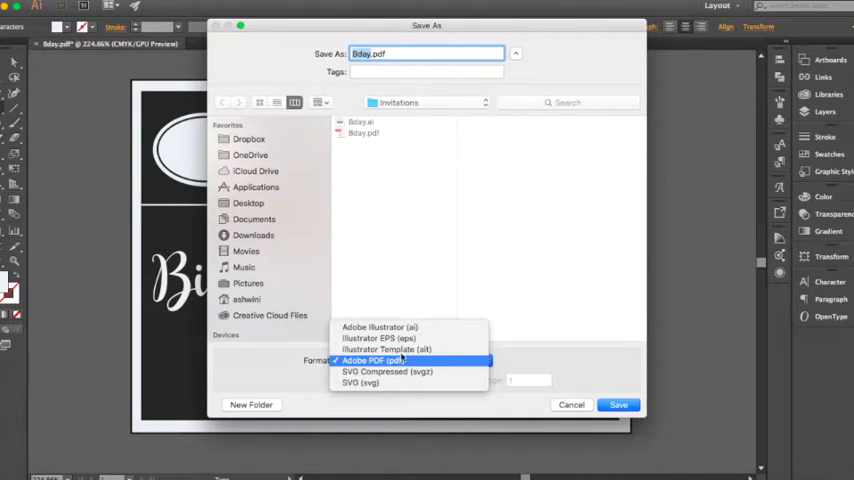
{"action": "left_click", "coordinate": [380, 328]}
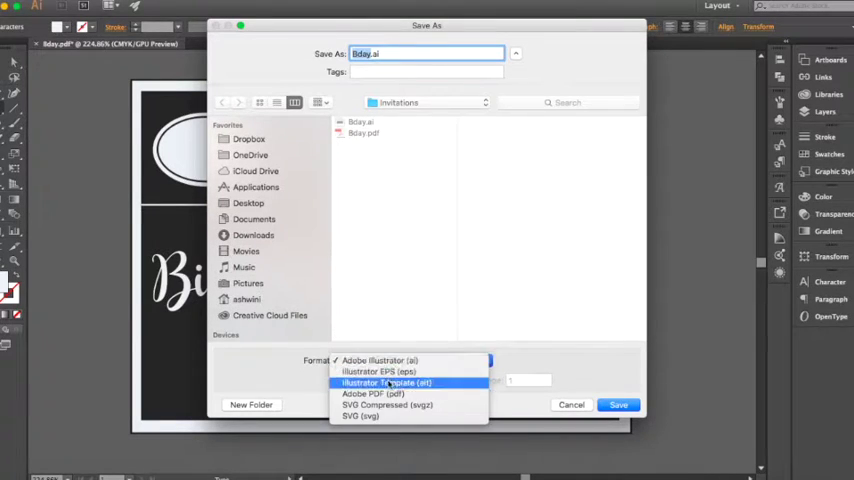
{"action": "left_click", "coordinate": [372, 392]}
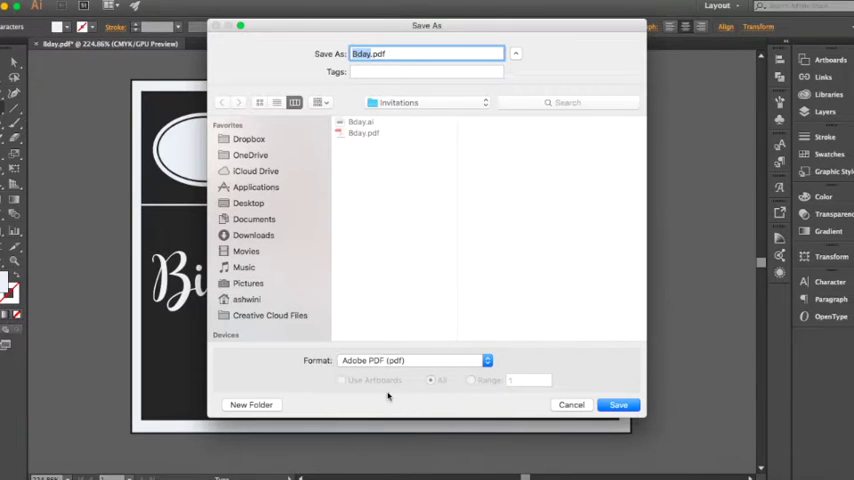
{"action": "mouse_move", "coordinate": [350, 90]}
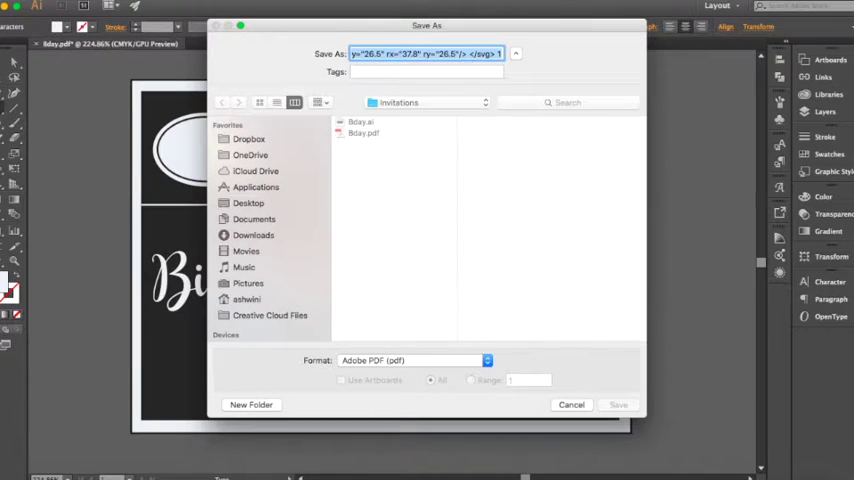
{"action": "type", "text": "bday1"}
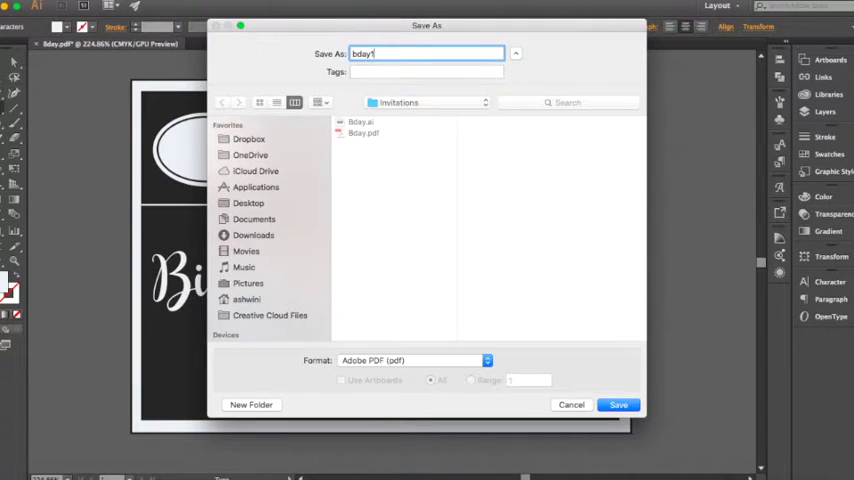
{"action": "left_click", "coordinate": [618, 404]}
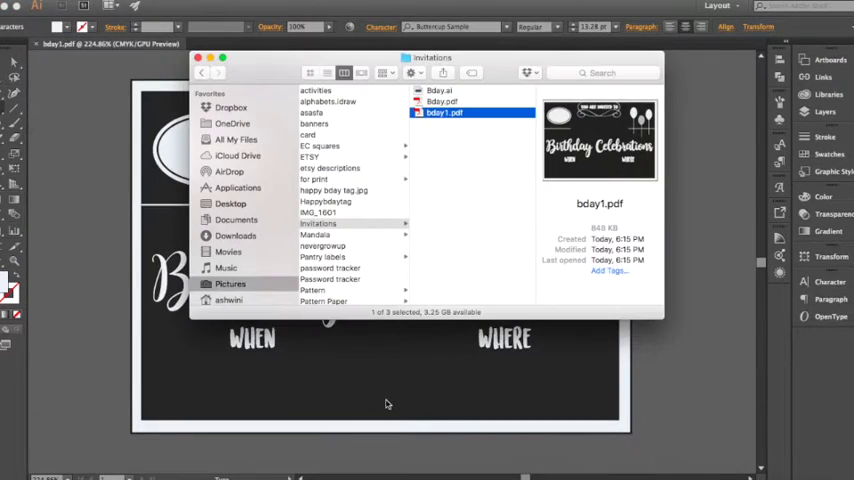
Launch Adobe Acrobat through Spotlight by searching for 'adobe acrobat'.
{"action": "key", "text": "cmd+space"}
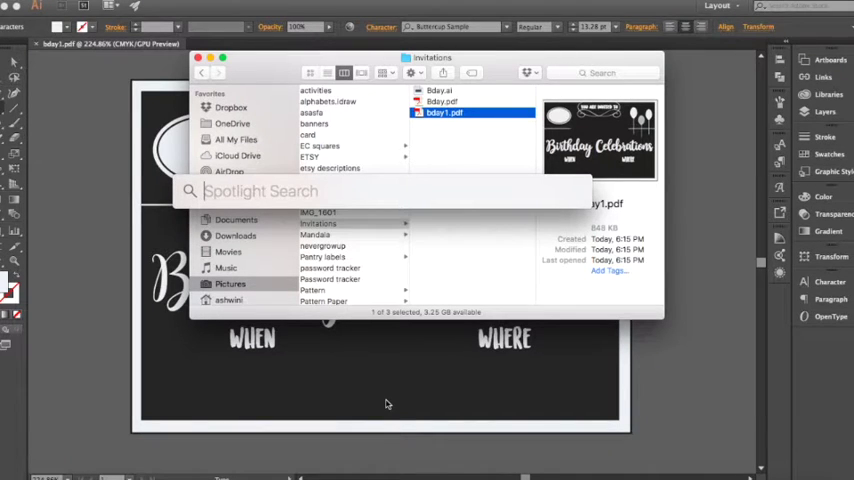
{"action": "type", "text": "adobe acrobat"}
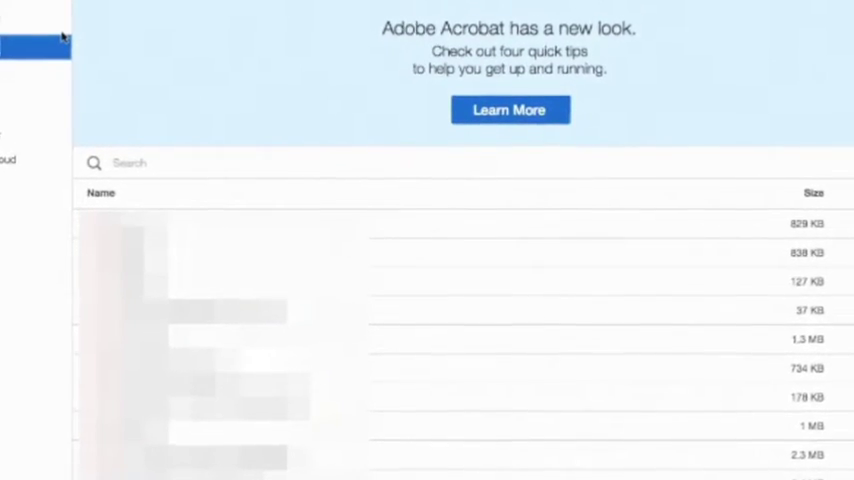
Start Prepare Form on bday1.pdf and dismiss the no-fields-detected alert.
{"action": "left_click", "coordinate": [52, 20]}
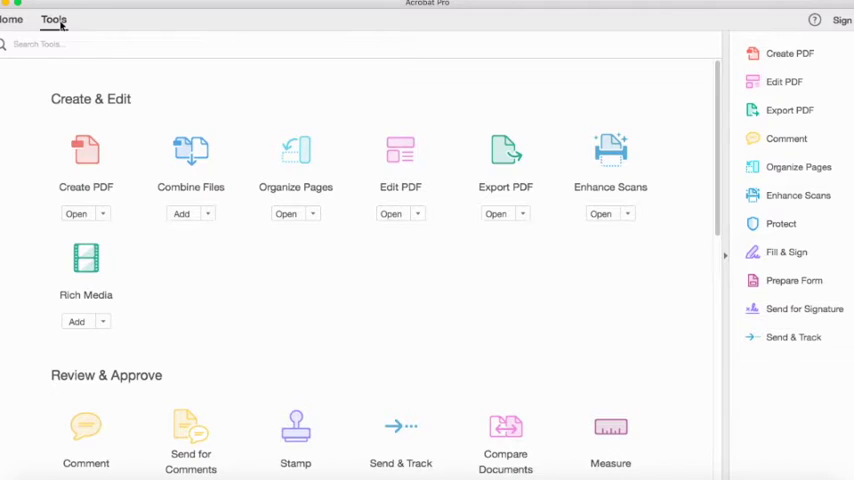
{"action": "scroll", "scroll_direction": "down", "scroll_amount": 3}
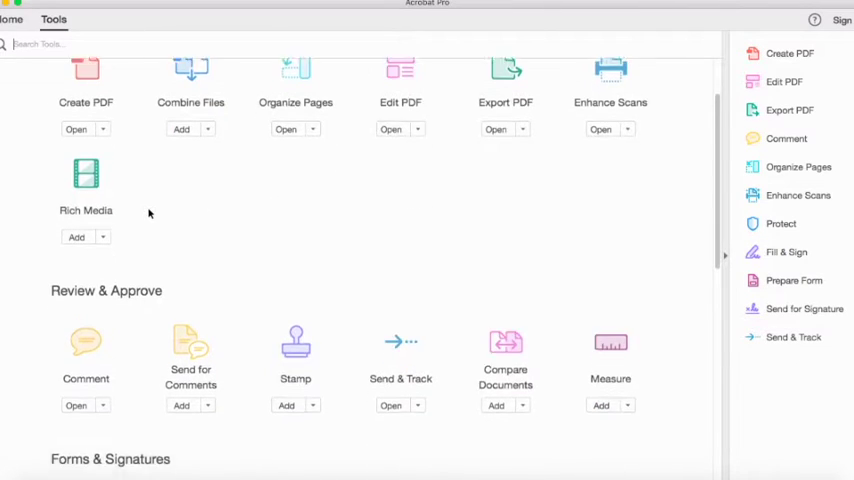
{"action": "scroll", "scroll_direction": "down", "scroll_amount": 3}
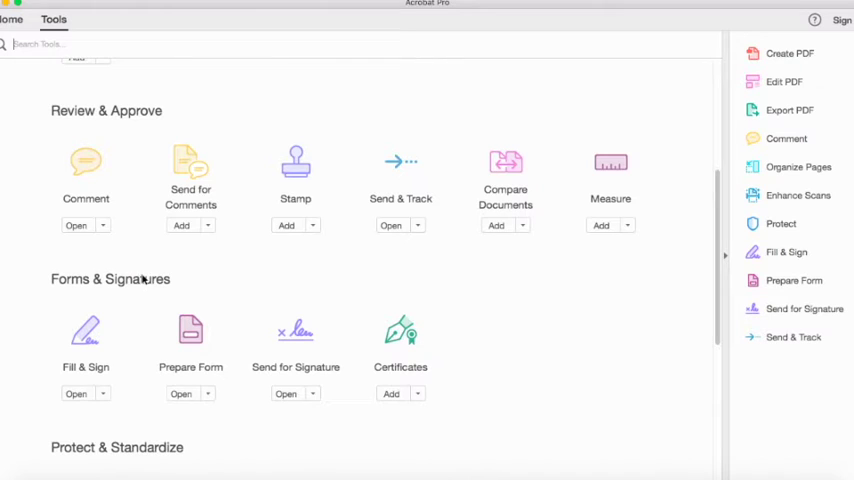
{"action": "mouse_move", "coordinate": [796, 280]}
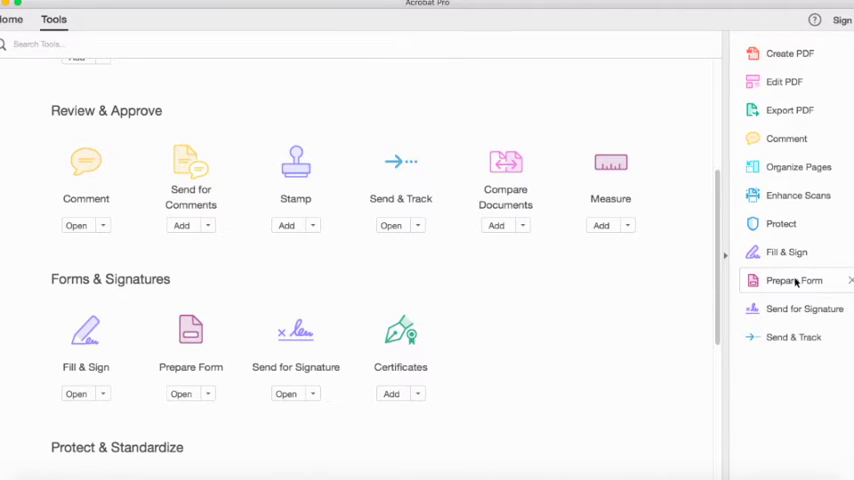
{"action": "left_click", "coordinate": [792, 280]}
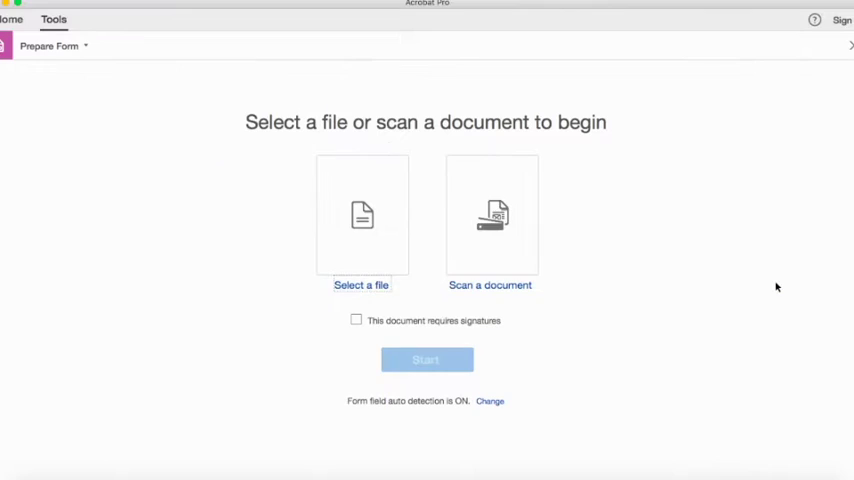
{"action": "mouse_move", "coordinate": [360, 284]}
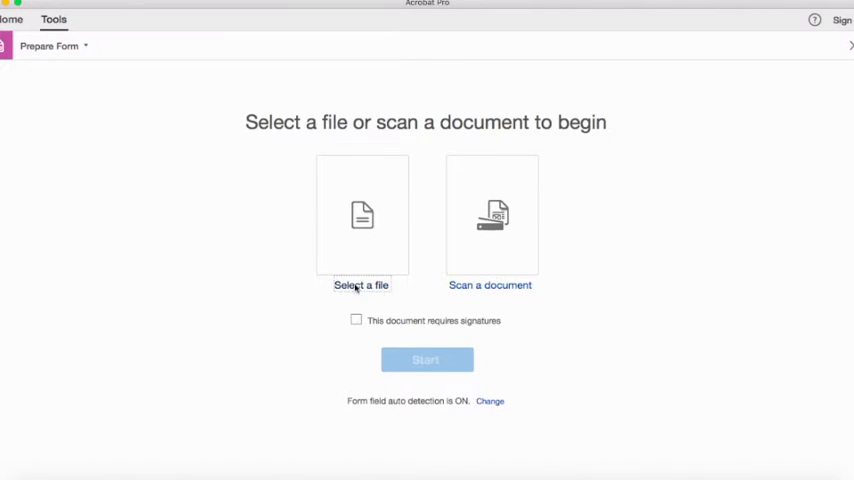
{"action": "left_click", "coordinate": [362, 216]}
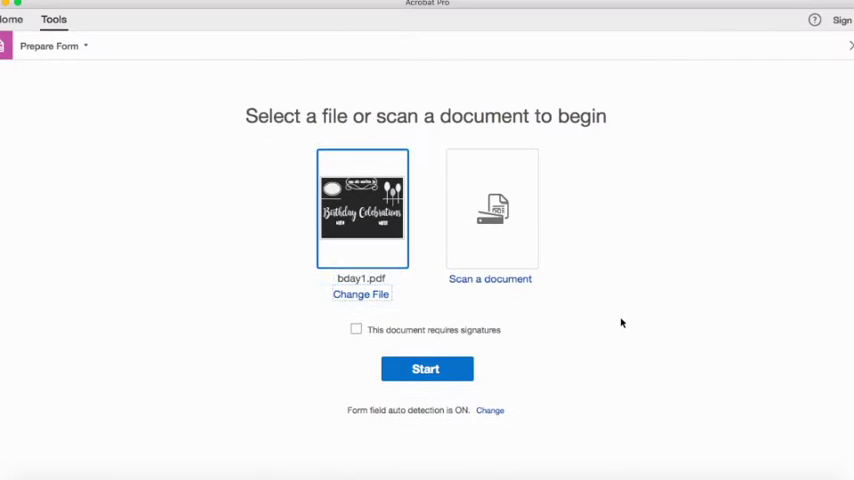
{"action": "left_click", "coordinate": [426, 368]}
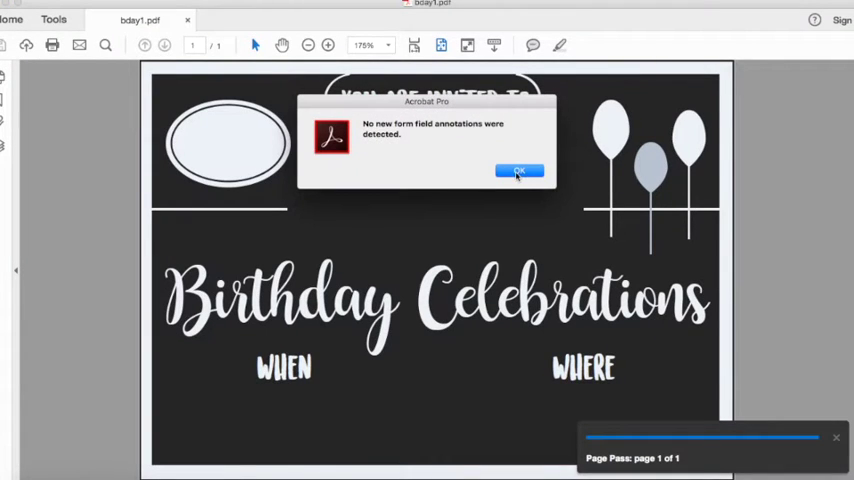
{"action": "left_click", "coordinate": [520, 170]}
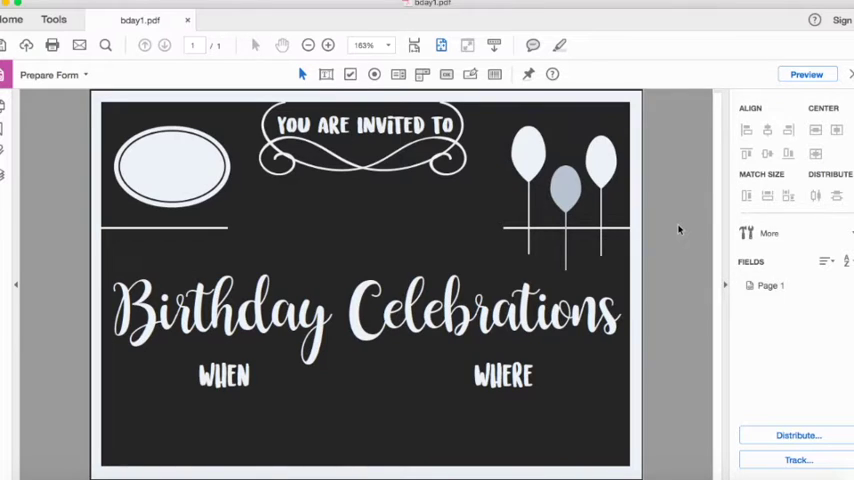
{"action": "mouse_move", "coordinate": [616, 304]}
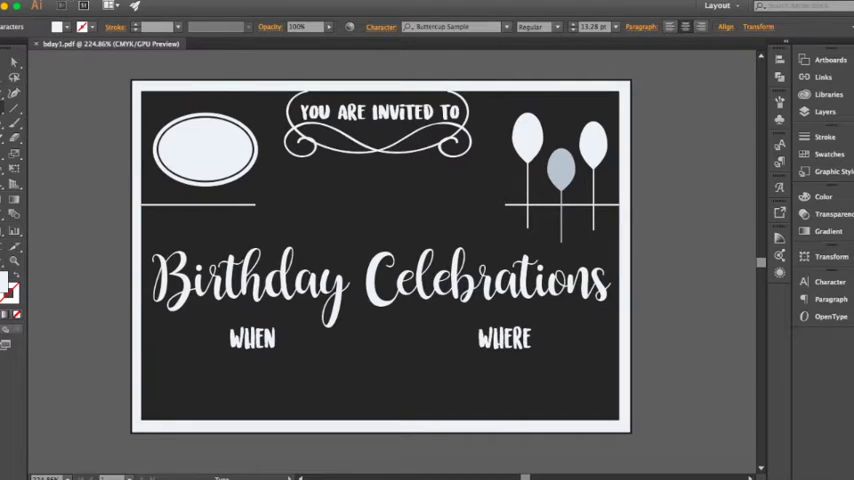
Show the sample text in Illustrator and read the colour values of 'He turns One!'.
{"action": "left_click", "coordinate": [30, 4]}
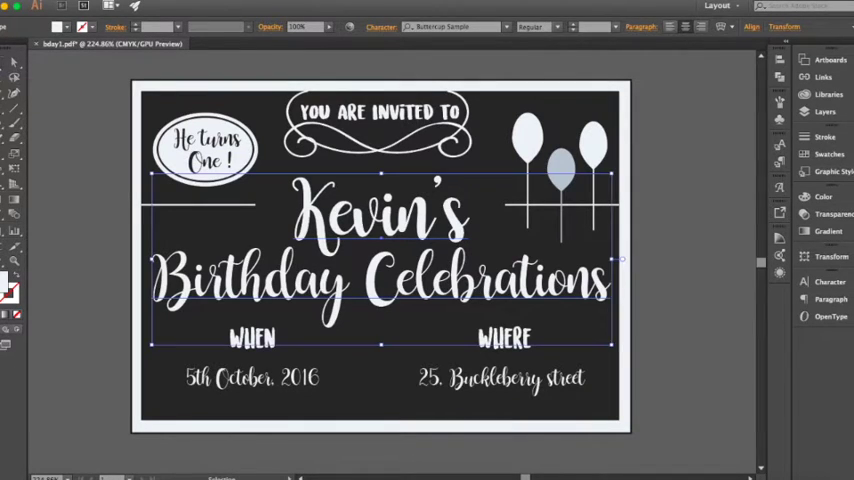
{"action": "left_click", "coordinate": [204, 148]}
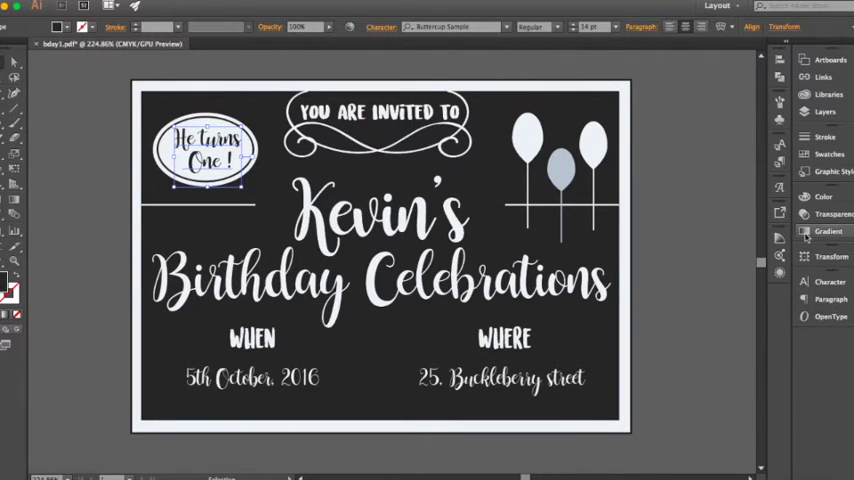
{"action": "mouse_move", "coordinate": [780, 238]}
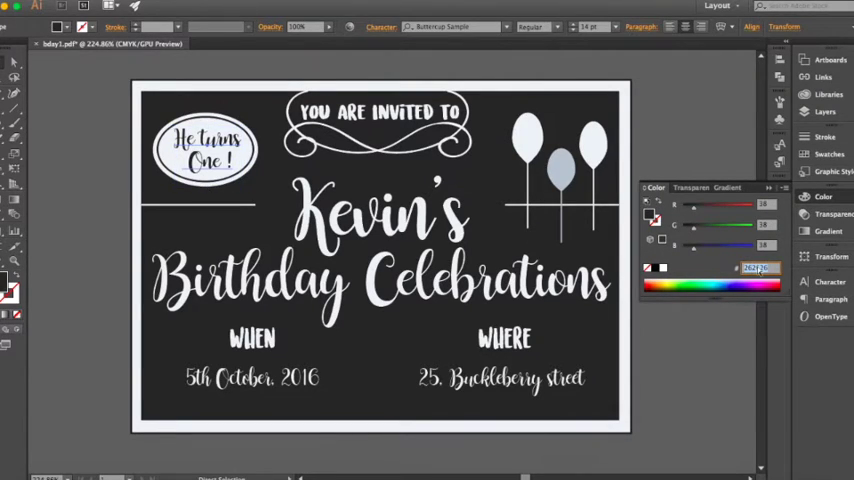
{"action": "left_click", "coordinate": [204, 150]}
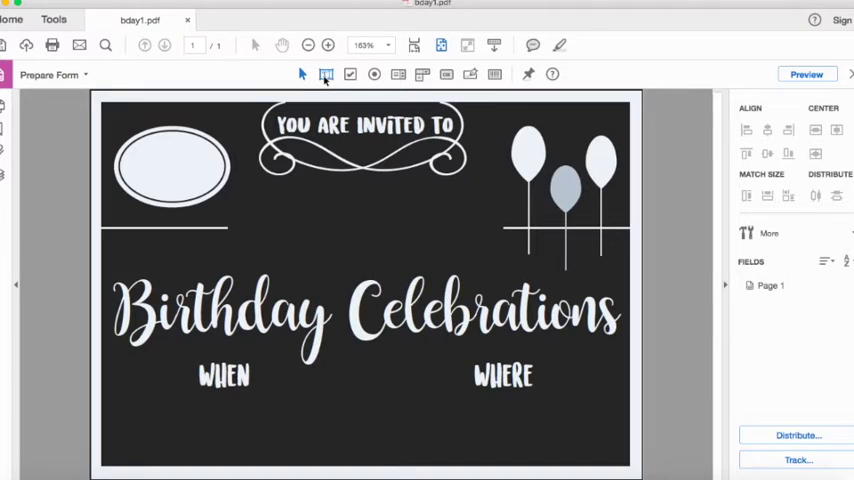
{"action": "mouse_move", "coordinate": [326, 74]}
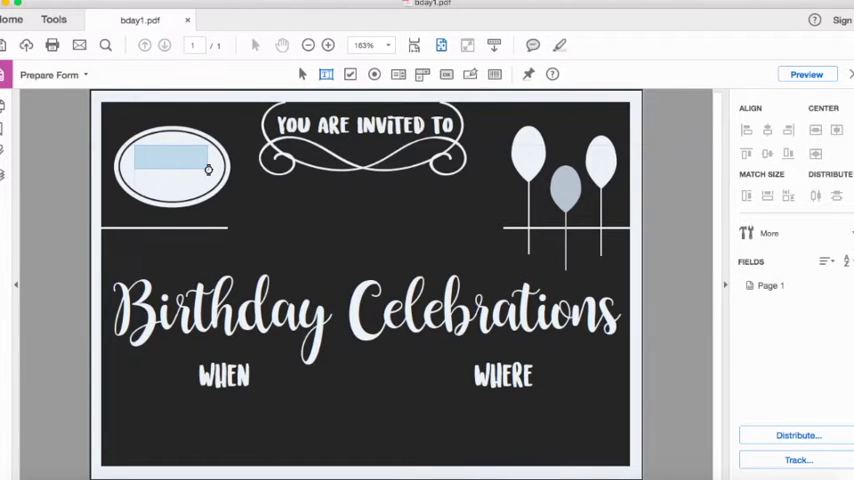
Add a text field in the oval with dark text colour and the Buttercup Sample font.
{"action": "left_click", "coordinate": [170, 160]}
{"action": "type", "text": "Here"}
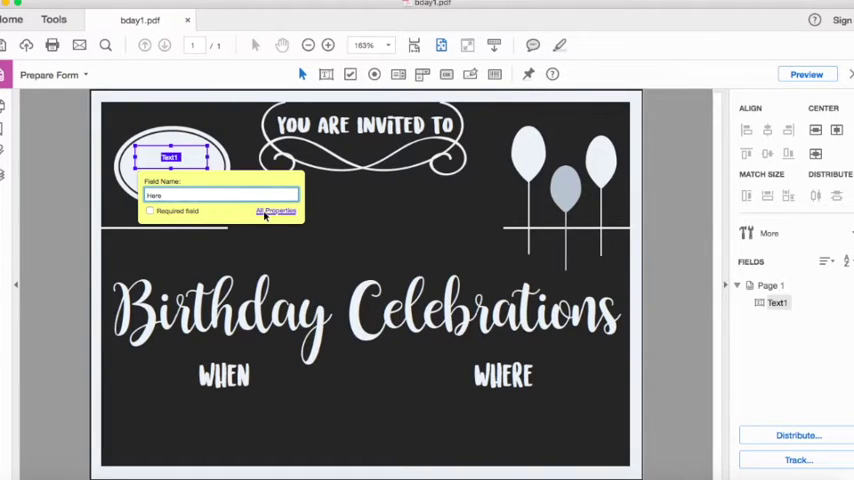
{"action": "left_click", "coordinate": [276, 212]}
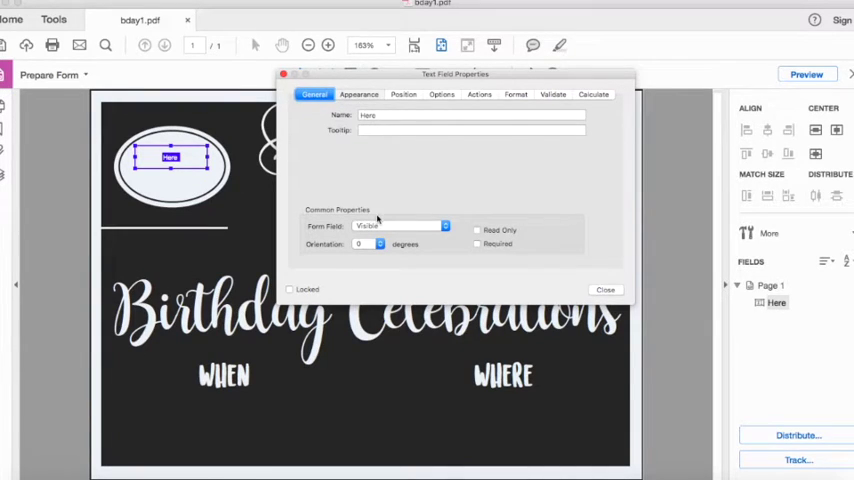
{"action": "left_click", "coordinate": [358, 94]}
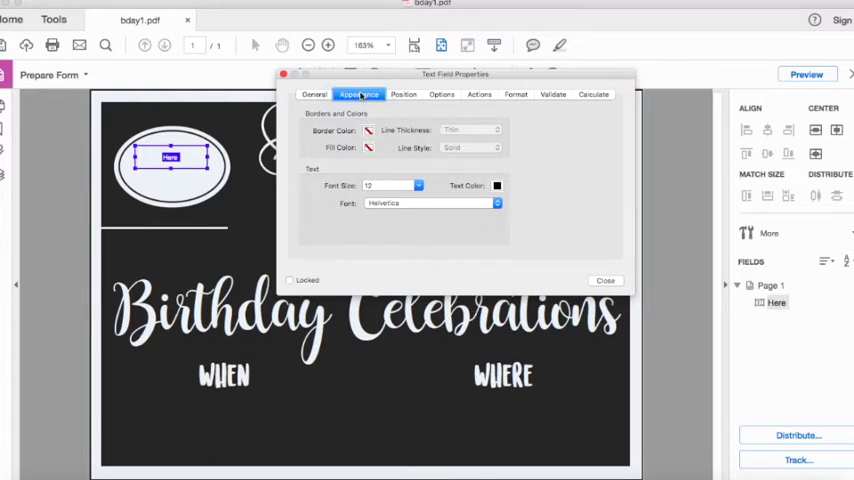
{"action": "left_click", "coordinate": [496, 186]}
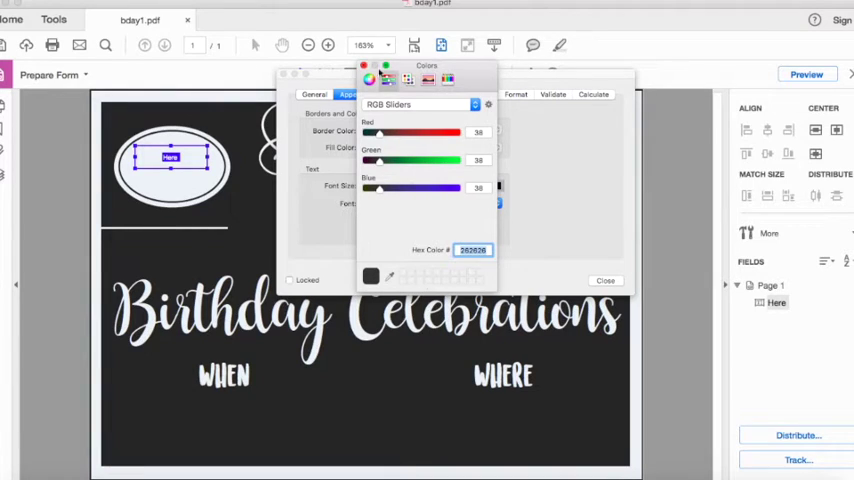
{"action": "left_click", "coordinate": [606, 280]}
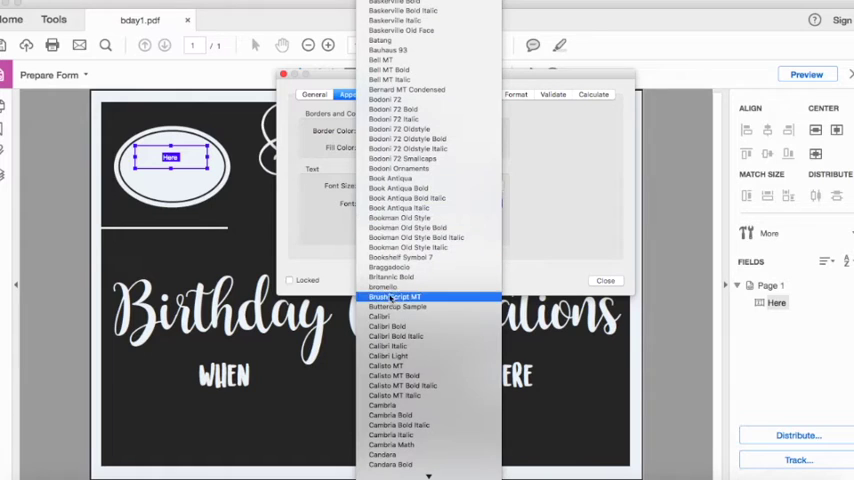
{"action": "left_click", "coordinate": [396, 296]}
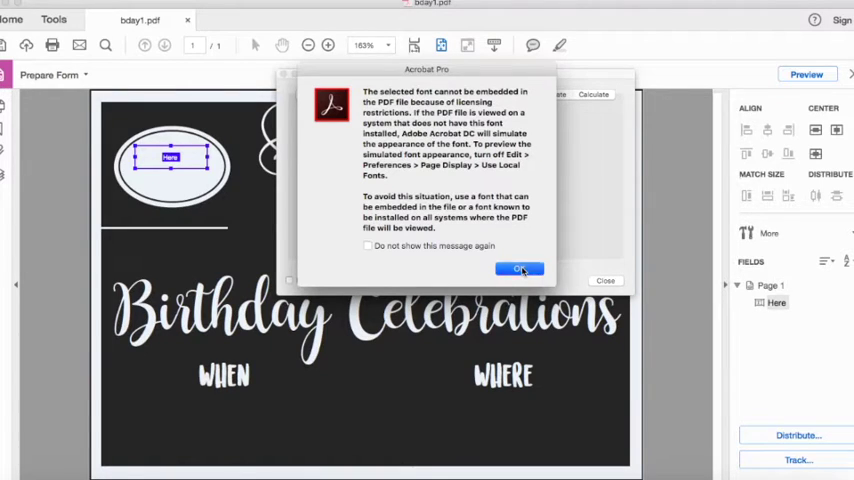
{"action": "left_click", "coordinate": [520, 268]}
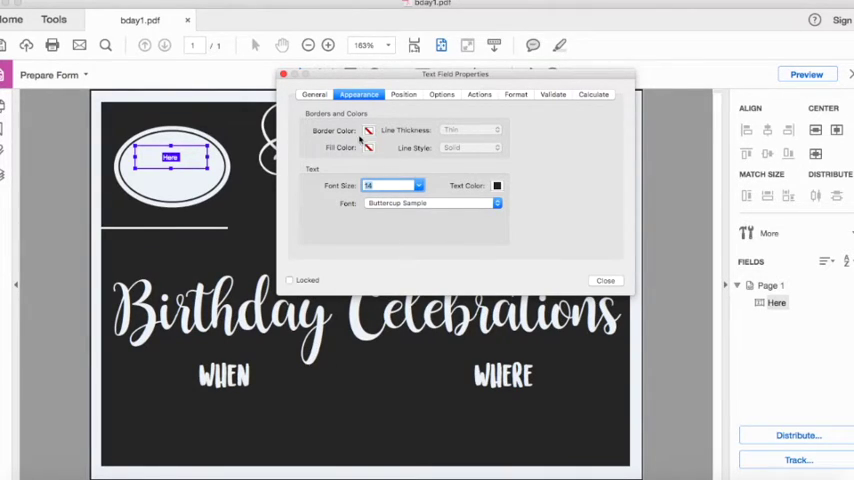
{"action": "mouse_move", "coordinate": [352, 158]}
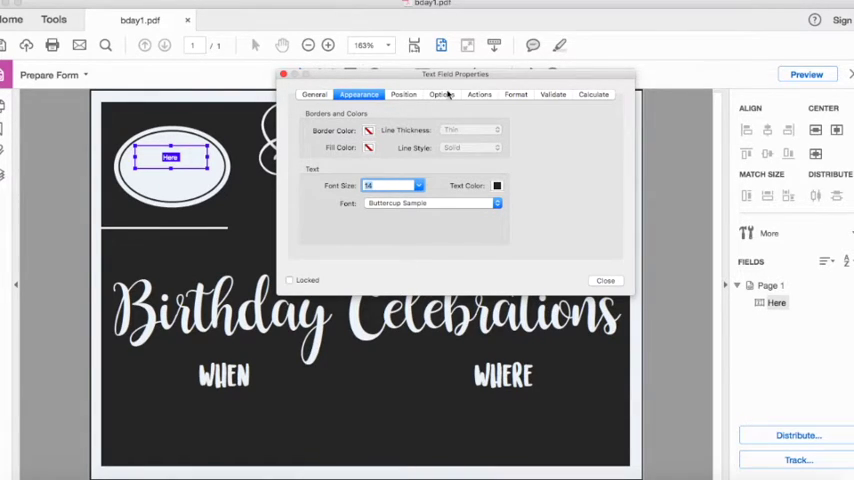
Set the Name field's alignment to Center and close its properties.
{"action": "left_click", "coordinate": [440, 94]}
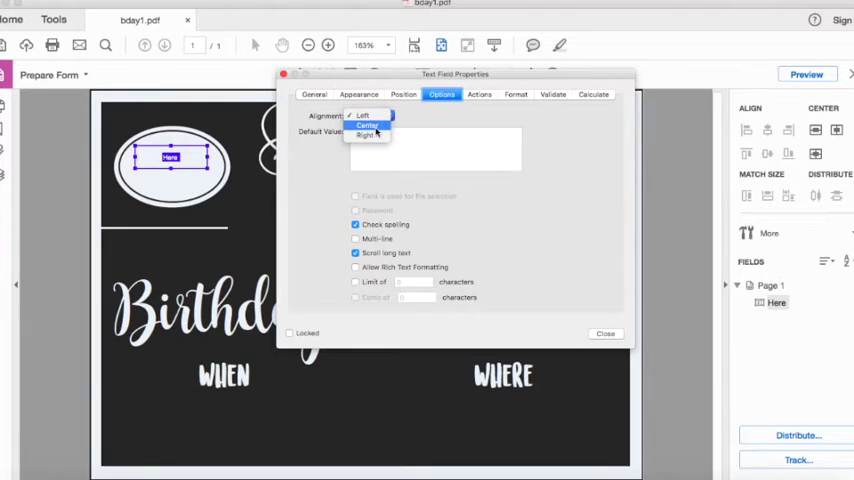
{"action": "left_click", "coordinate": [368, 124]}
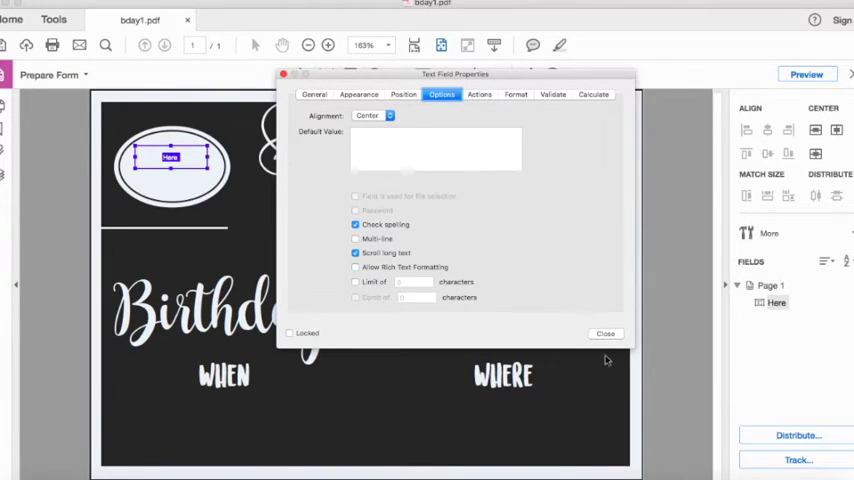
{"action": "left_click", "coordinate": [606, 332]}
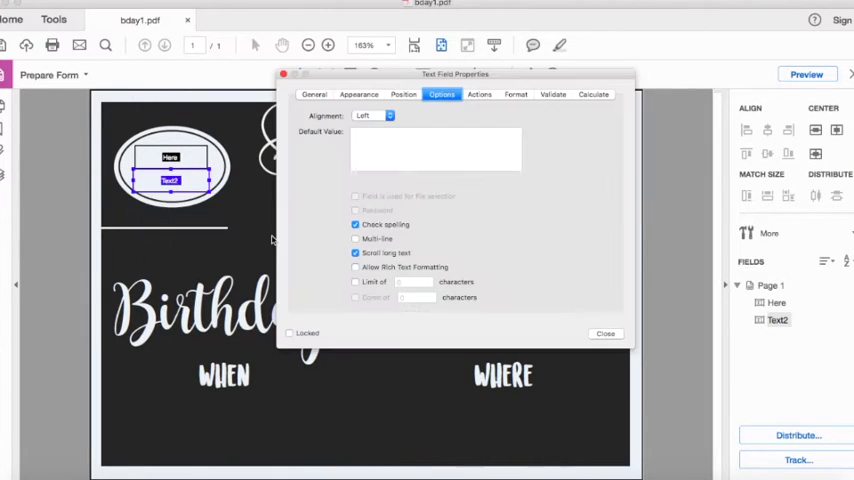
Give the Text2 field the Buttercup Sample font and a dark text colour.
{"action": "left_click", "coordinate": [358, 94]}
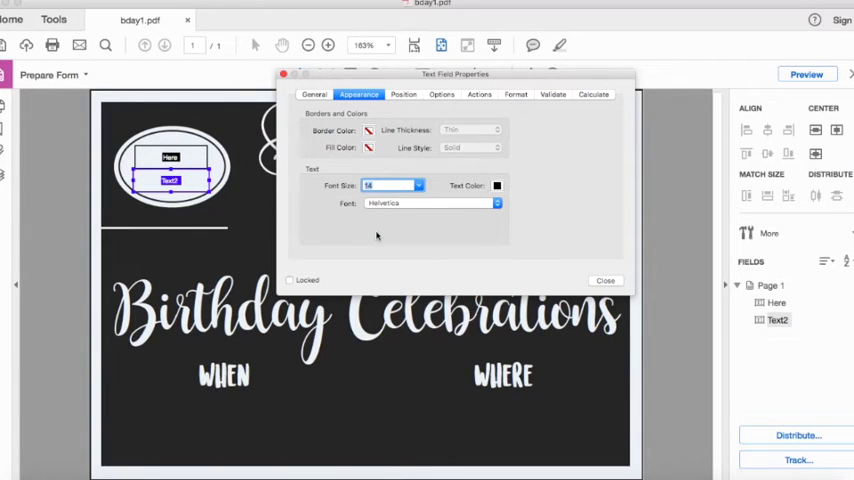
{"action": "left_click", "coordinate": [496, 204]}
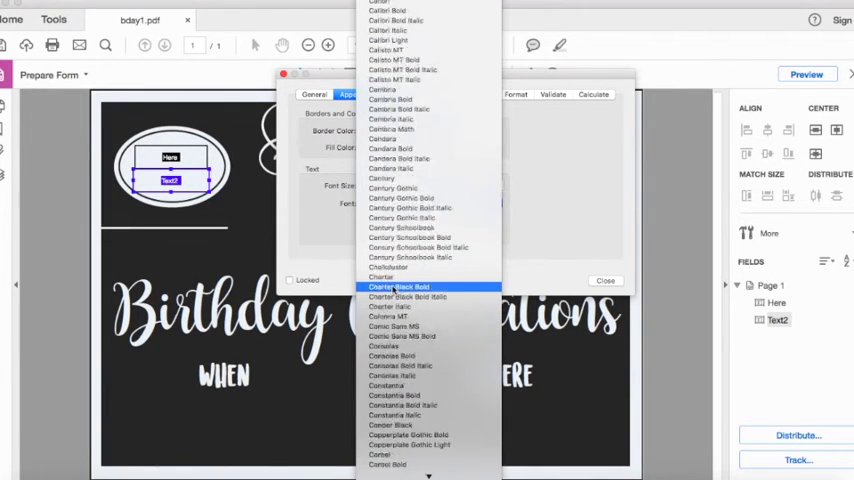
{"action": "scroll", "scroll_direction": "up", "scroll_amount": 3}
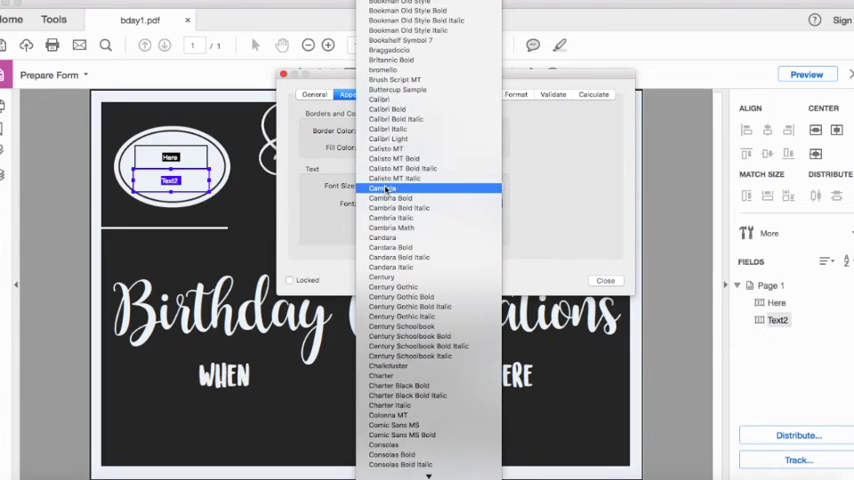
{"action": "left_click", "coordinate": [384, 188]}
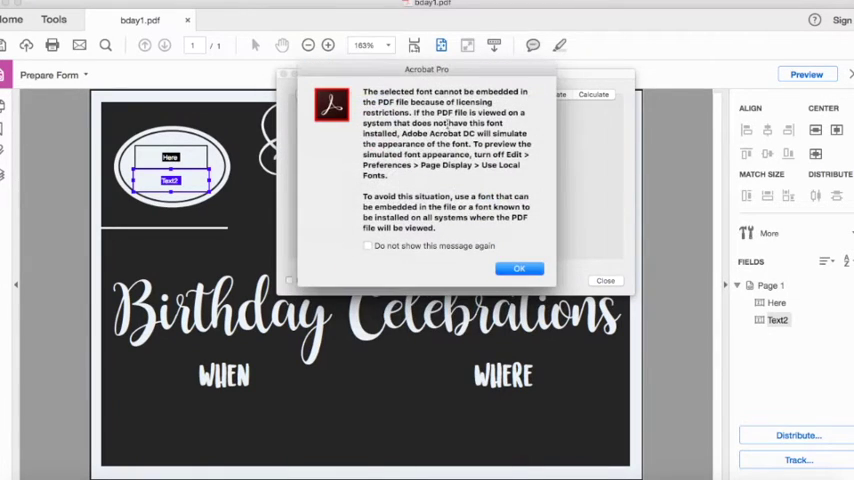
{"action": "left_click", "coordinate": [520, 268]}
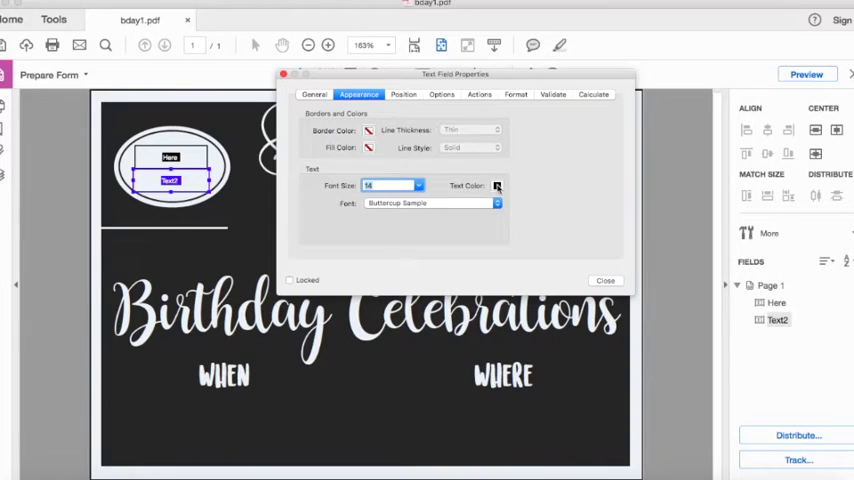
{"action": "left_click", "coordinate": [496, 186]}
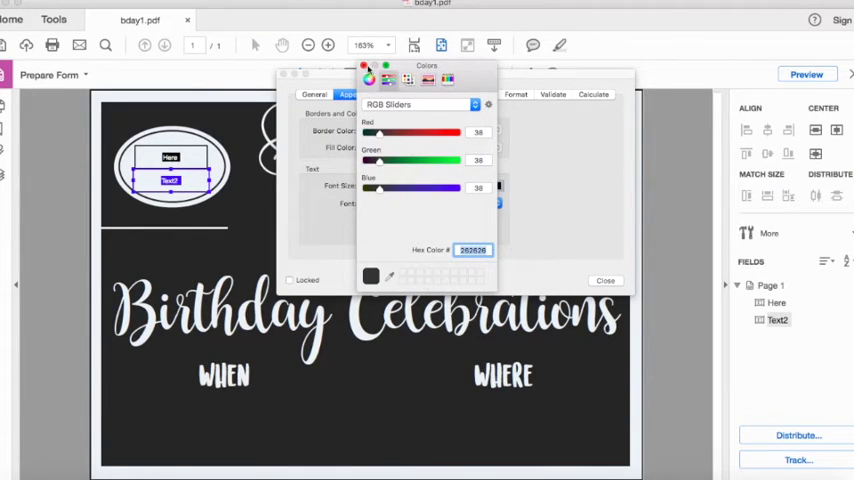
{"action": "left_click", "coordinate": [606, 280]}
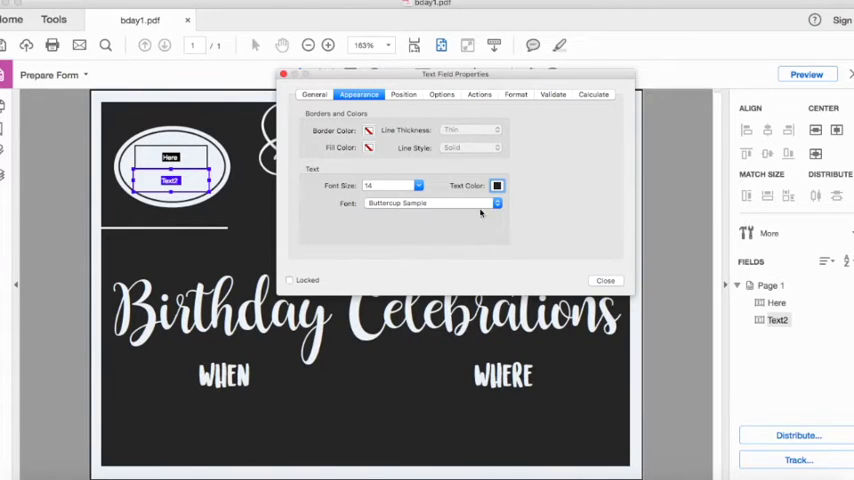
Set Text2's alignment to Center and close its properties.
{"action": "left_click", "coordinate": [440, 94]}
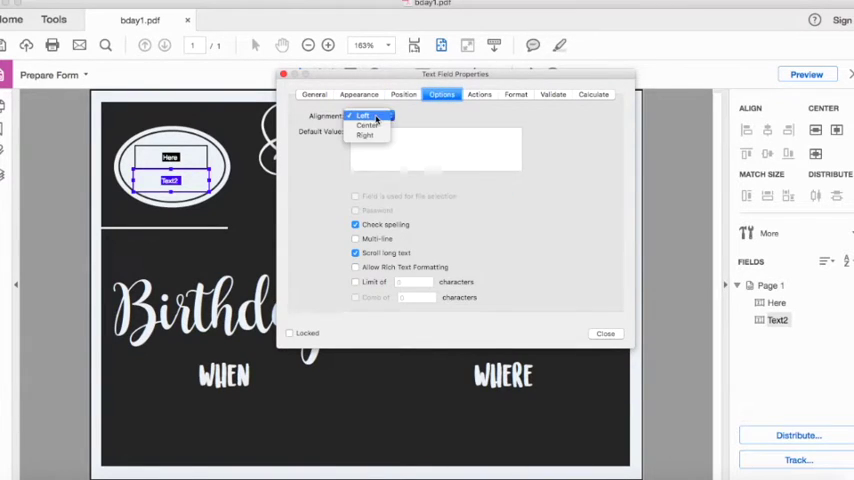
{"action": "left_click", "coordinate": [368, 126]}
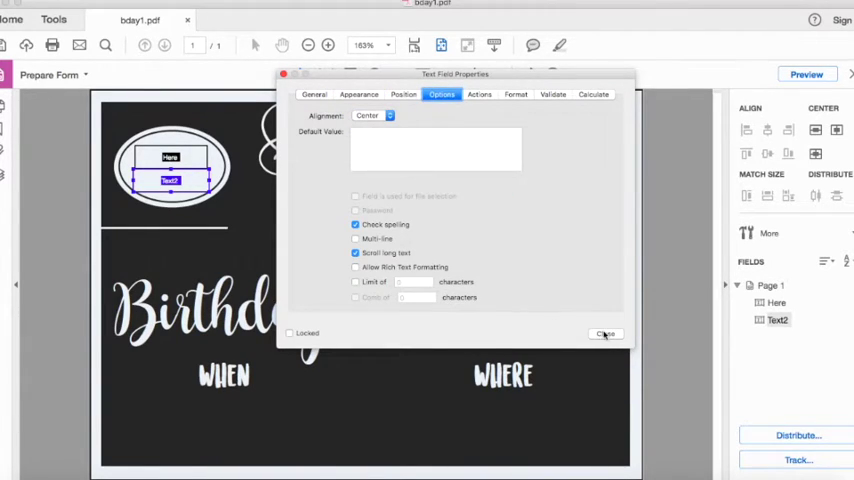
{"action": "left_click", "coordinate": [604, 334]}
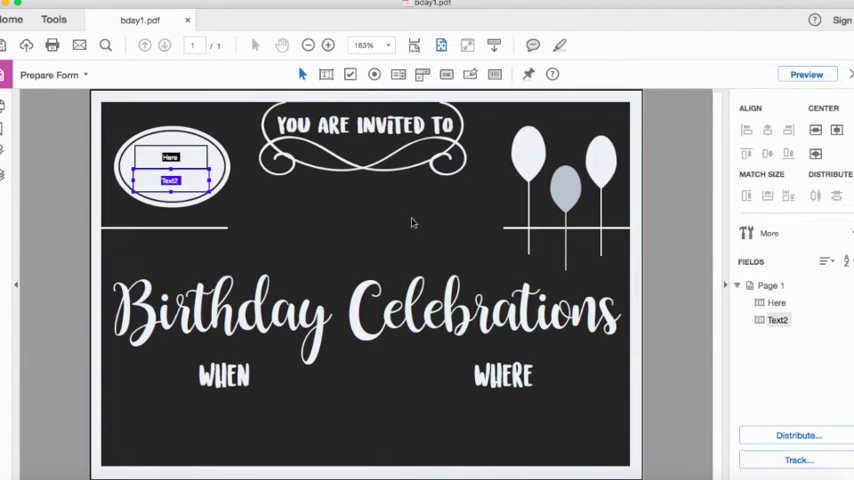
{"action": "mouse_move", "coordinate": [548, 188]}
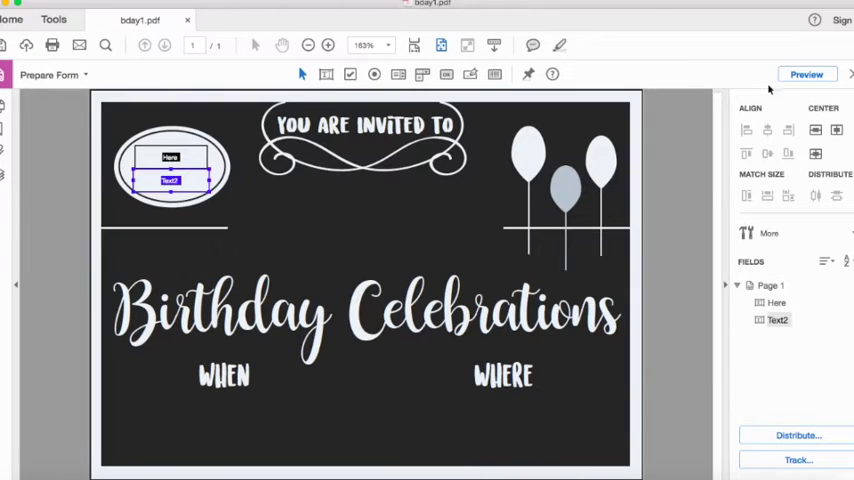
Preview the form and enter 'He turns One!' in the oval field.
{"action": "left_click", "coordinate": [806, 74]}
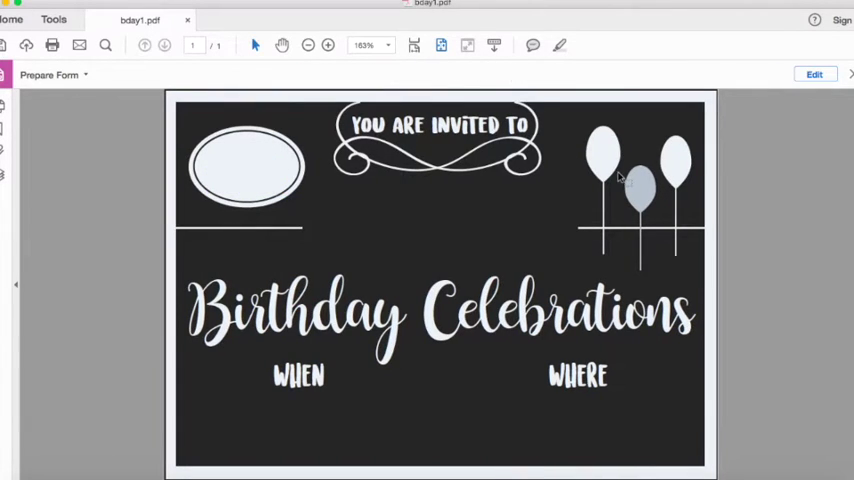
{"action": "left_click", "coordinate": [234, 156]}
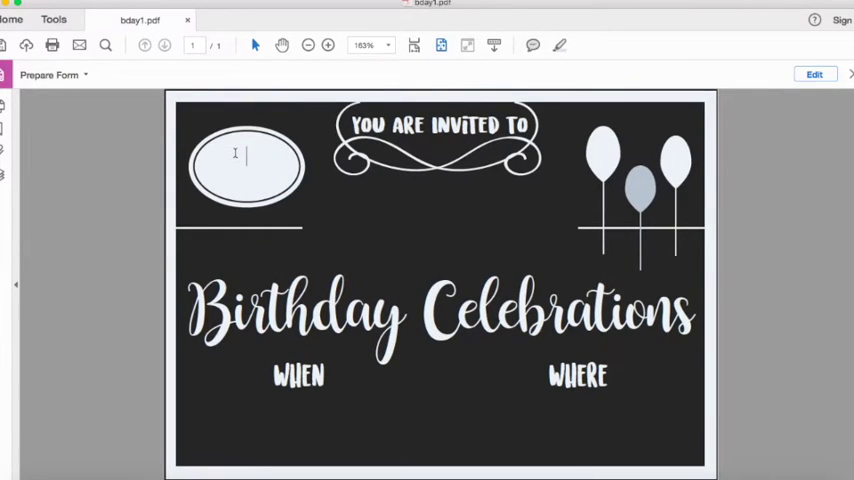
{"action": "type", "text": "He"}
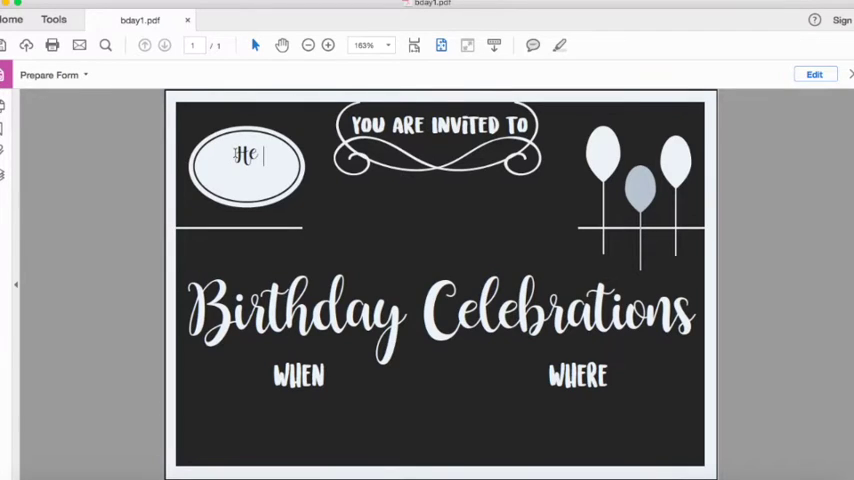
{"action": "type", "text": "turns One!"}
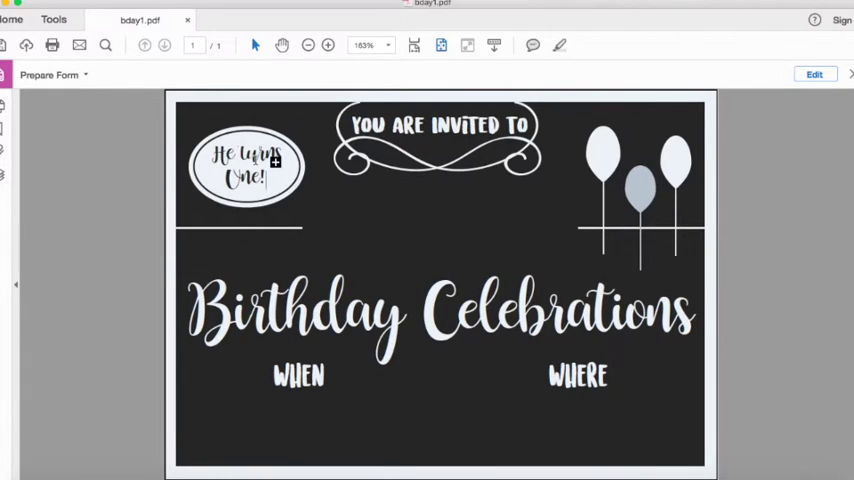
{"action": "mouse_move", "coordinate": [336, 108]}
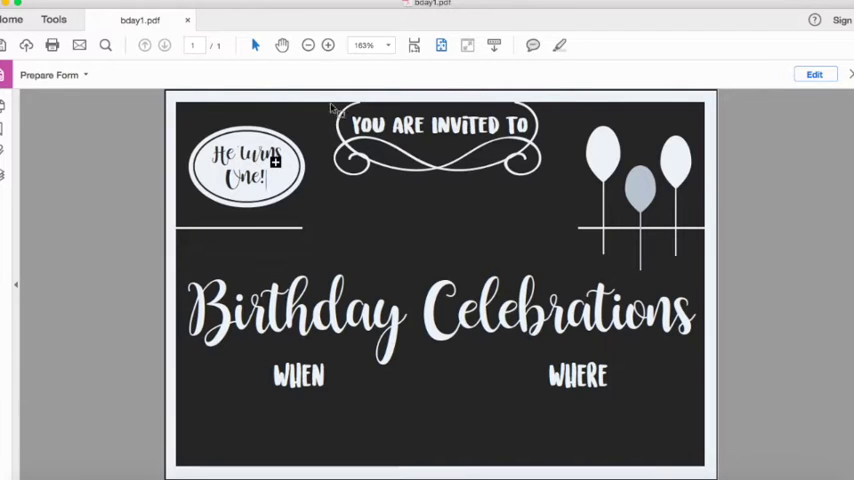
Return to field editing to adjust the oval field, then preview it again.
{"action": "left_click", "coordinate": [816, 74]}
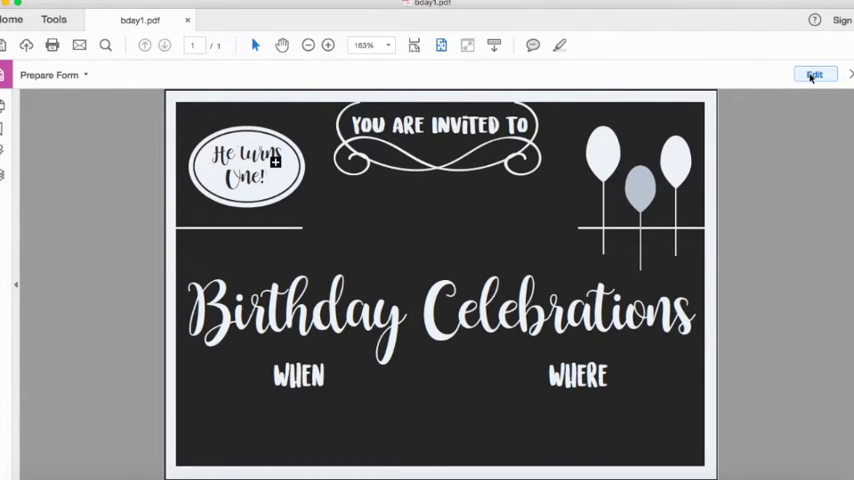
{"action": "left_click", "coordinate": [814, 74]}
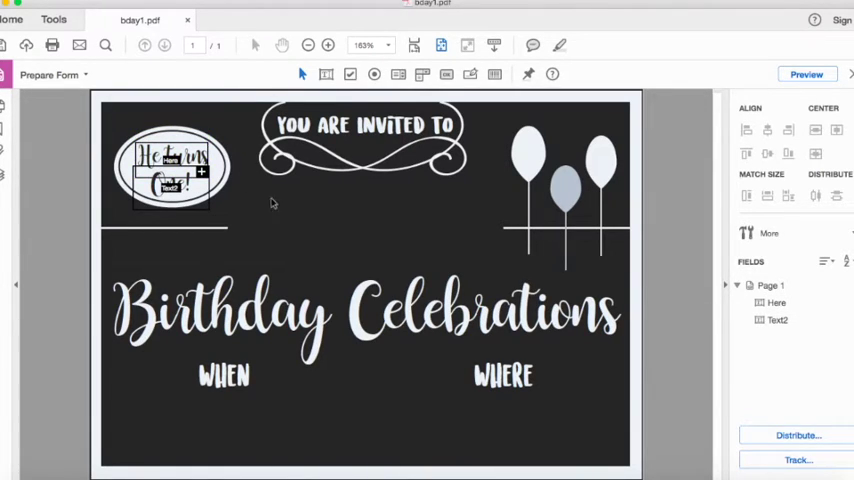
{"action": "left_click", "coordinate": [806, 74]}
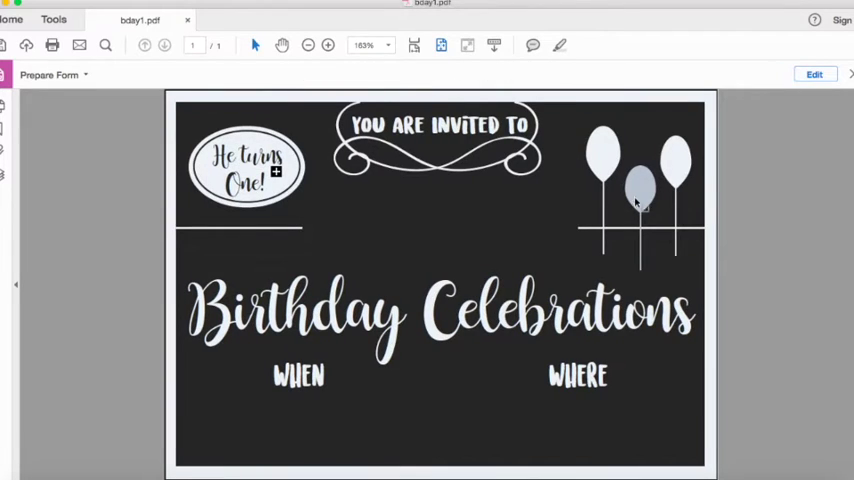
{"action": "mouse_move", "coordinate": [746, 238]}
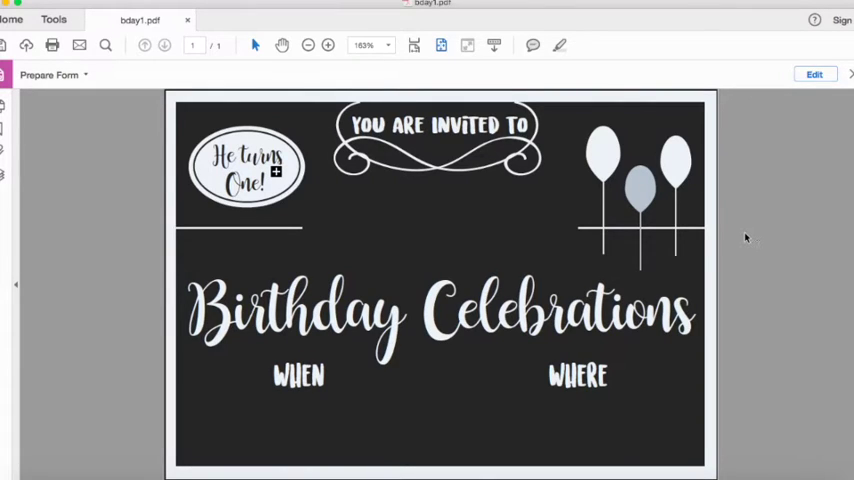
{"action": "mouse_move", "coordinate": [448, 232]}
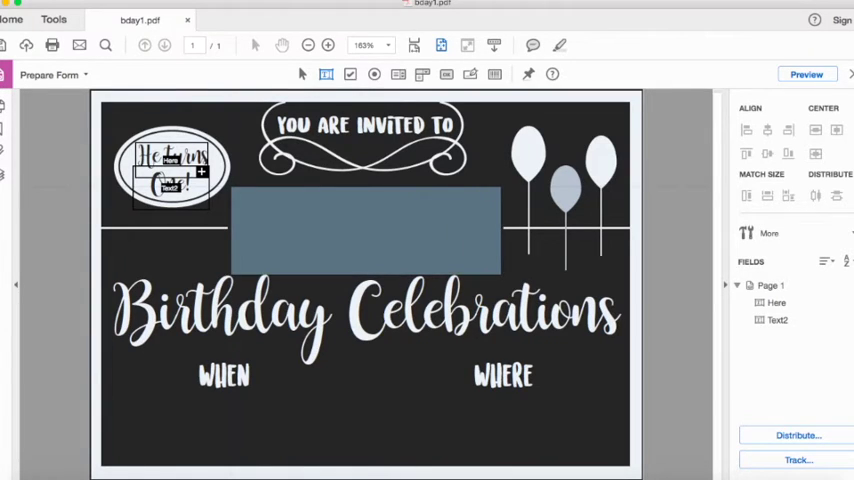
Bring up the properties window for the new text field under the heading.
{"action": "double_click", "coordinate": [364, 232]}
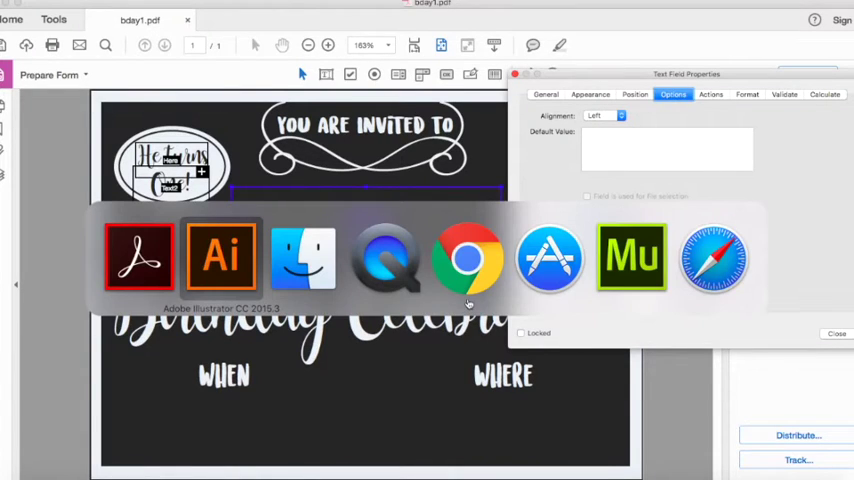
Switch to Illustrator and select the Kevin's text to read its font.
{"action": "left_click", "coordinate": [220, 258]}
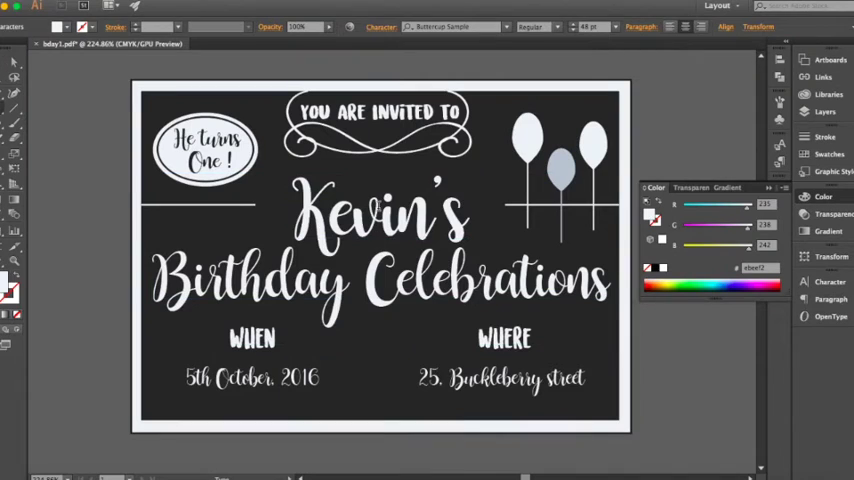
{"action": "left_click", "coordinate": [376, 216]}
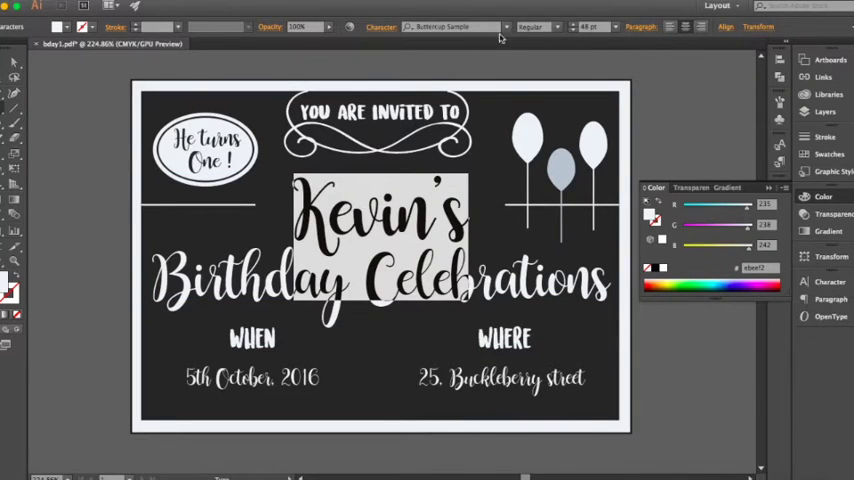
{"action": "mouse_move", "coordinate": [596, 70]}
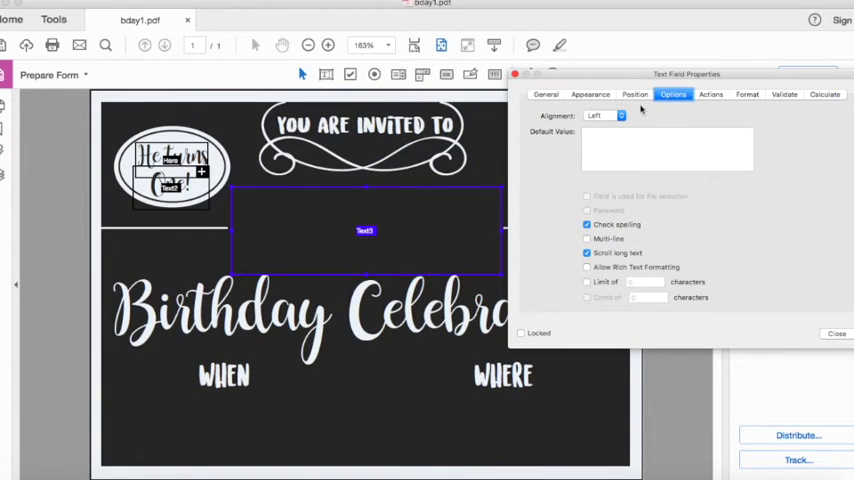
Give Text3 automatic font size and the Buttercup Sample script font, then close its properties.
{"action": "left_click", "coordinate": [590, 94]}
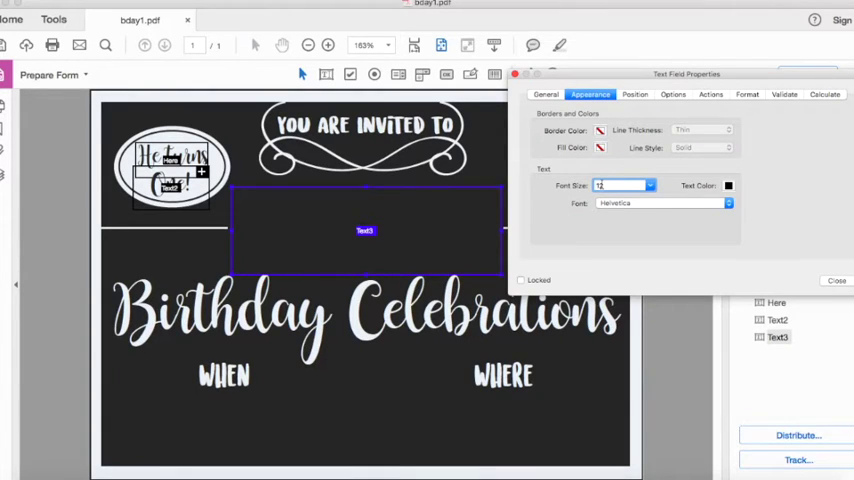
{"action": "left_click", "coordinate": [650, 184]}
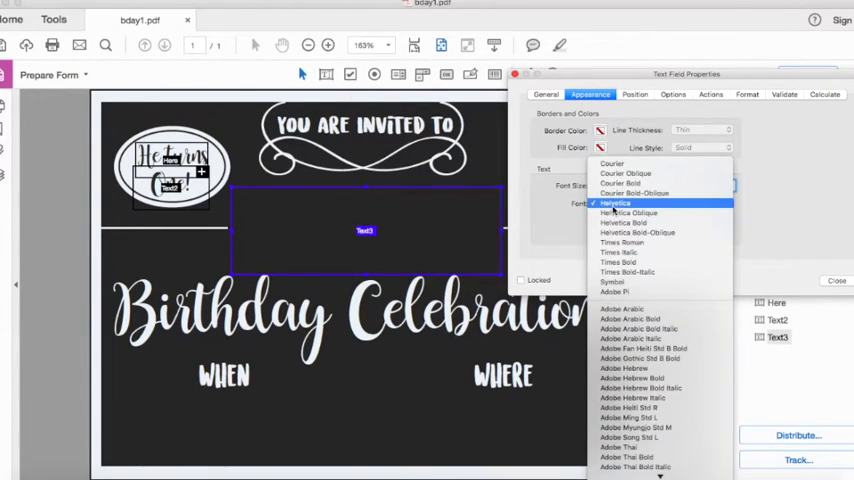
{"action": "left_click", "coordinate": [614, 204]}
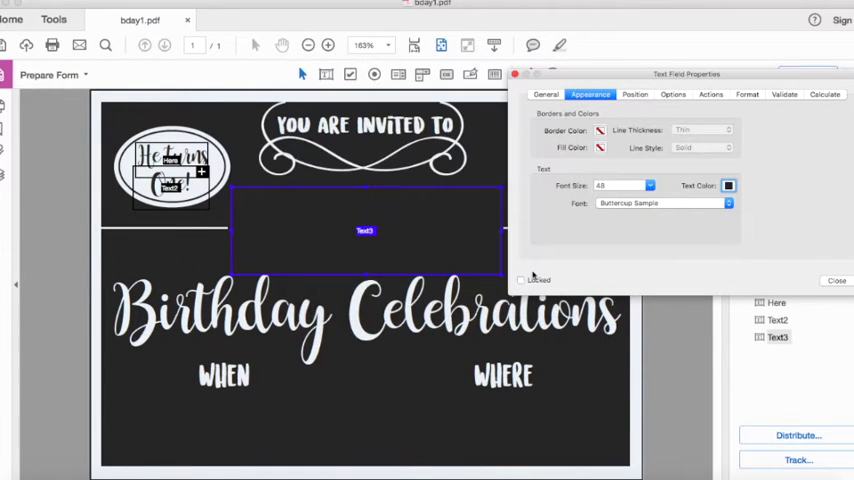
{"action": "left_click", "coordinate": [836, 280]}
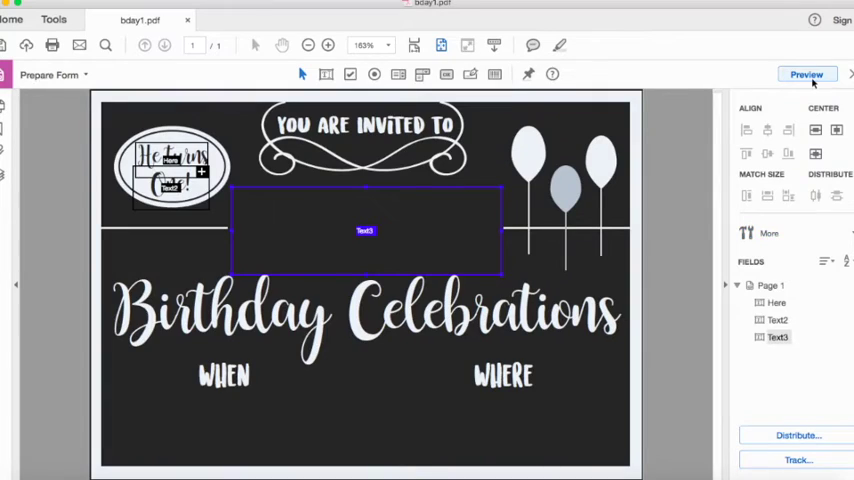
Preview the field, then set Text3's text colour to white in its Appearance properties.
{"action": "left_click", "coordinate": [806, 74]}
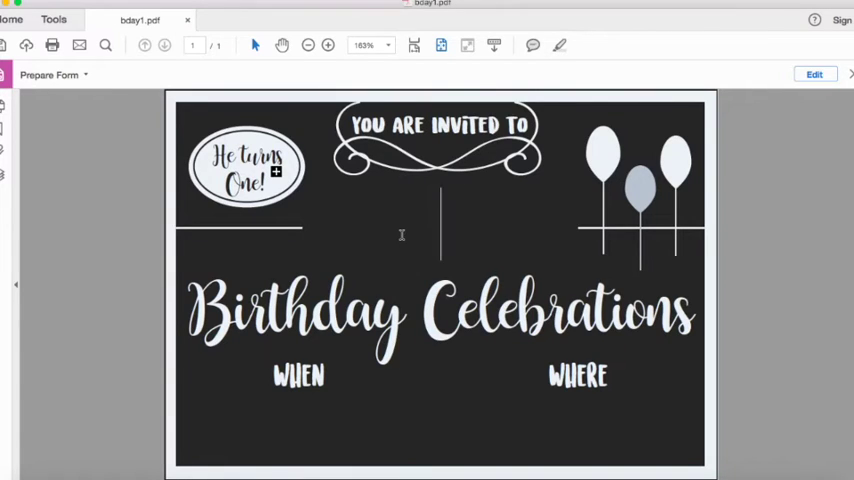
{"action": "mouse_move", "coordinate": [788, 80]}
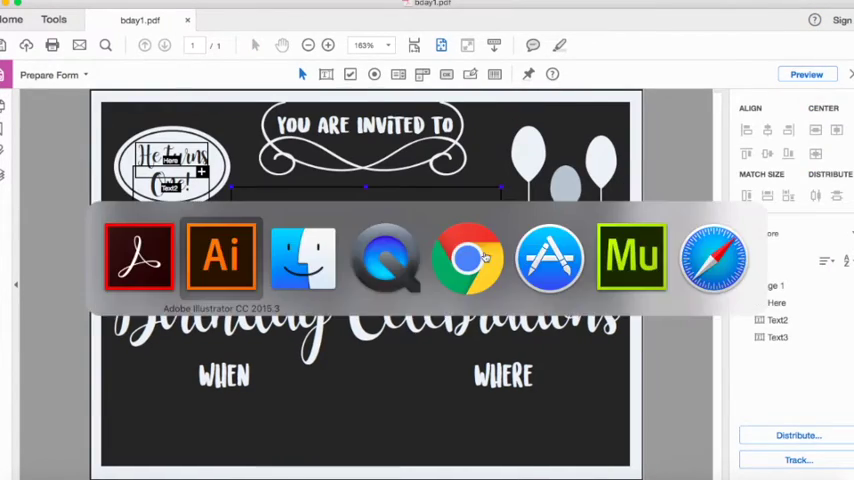
{"action": "left_click", "coordinate": [220, 258]}
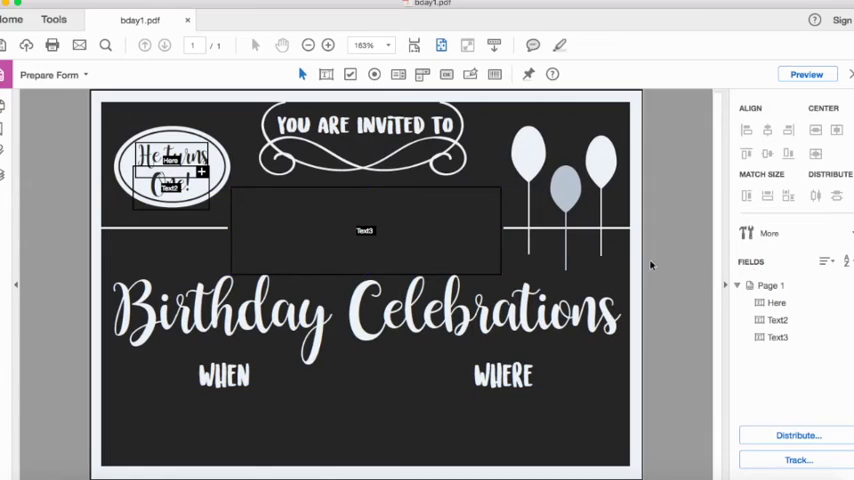
{"action": "right_click", "coordinate": [364, 230]}
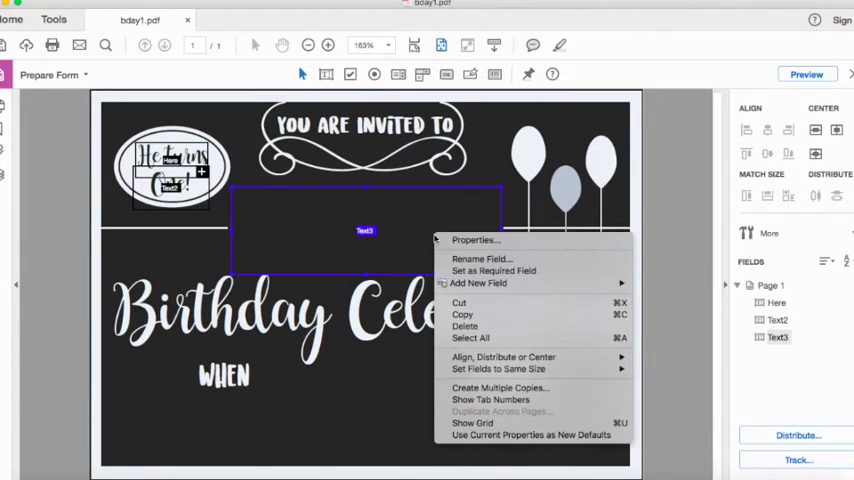
{"action": "left_click", "coordinate": [474, 240]}
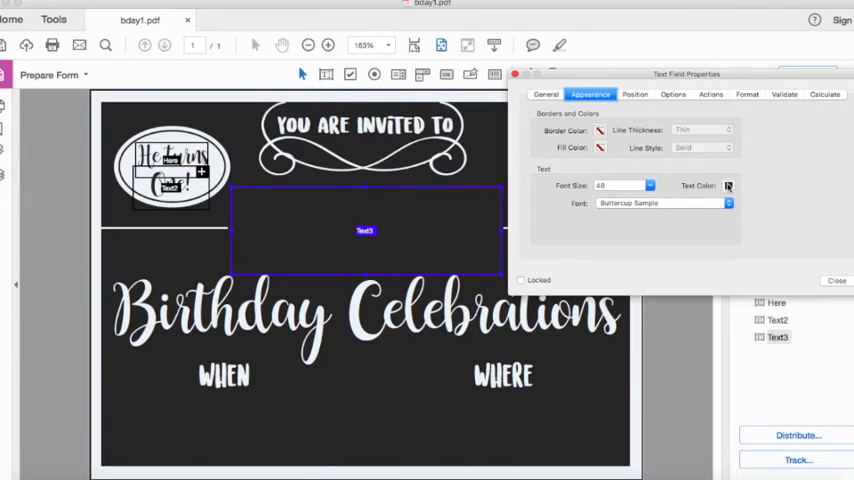
{"action": "left_click", "coordinate": [728, 184]}
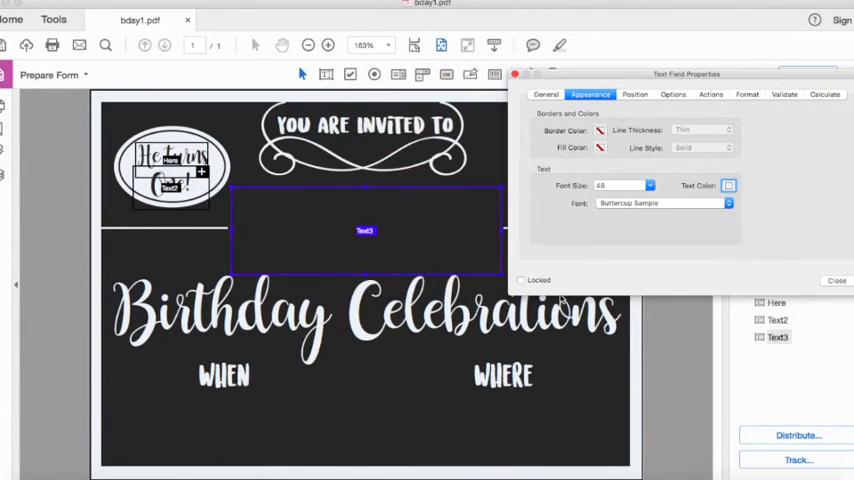
{"action": "left_click", "coordinate": [836, 280]}
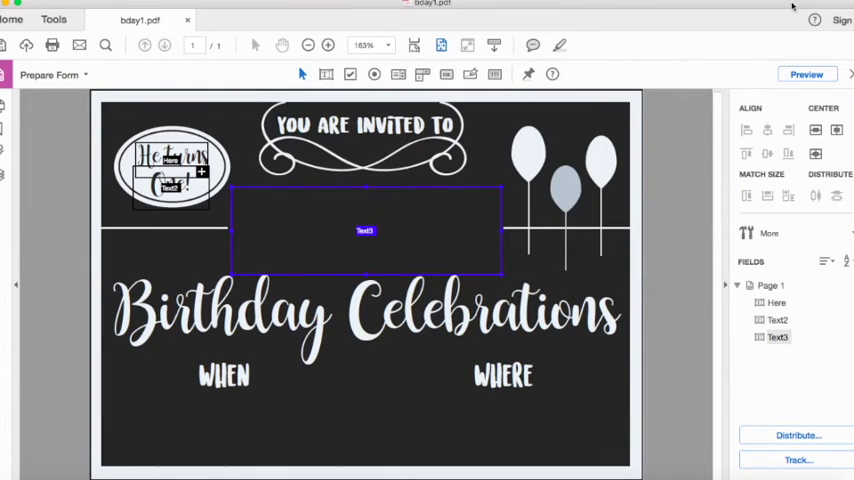
Test Text3 by entering Kevin's in preview, then enlarge the field over the name artwork.
{"action": "left_click", "coordinate": [806, 74]}
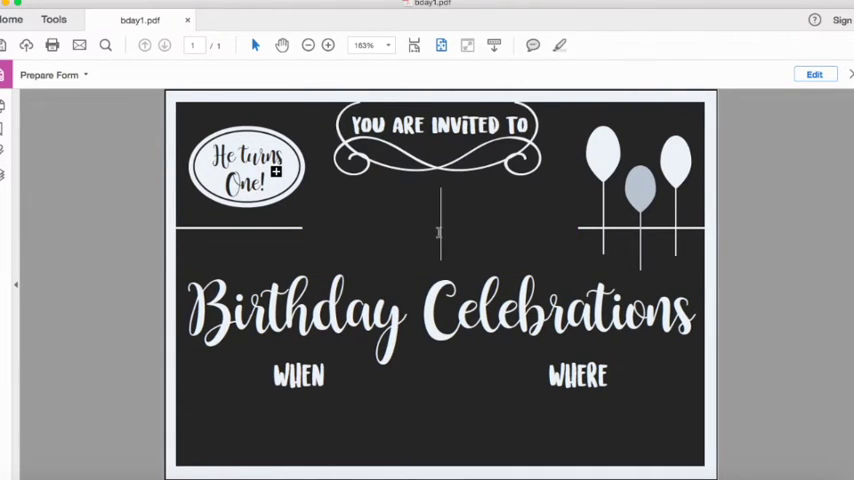
{"action": "type", "text": "Kevin"}
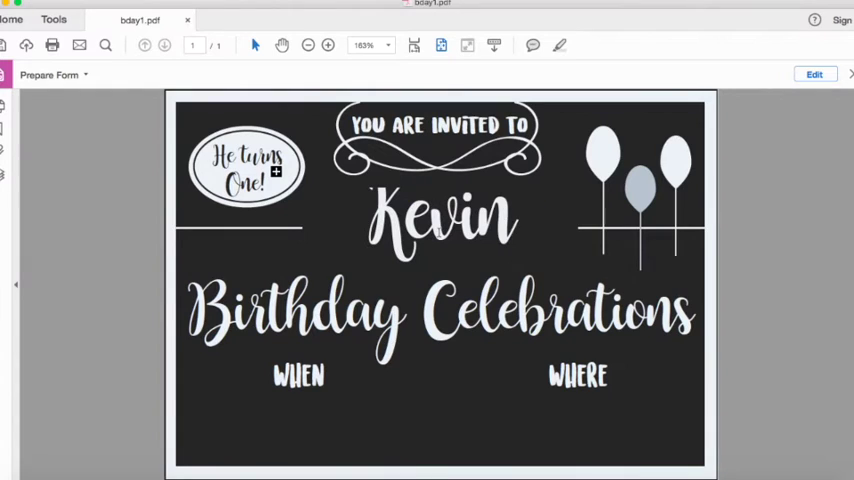
{"action": "type", "text": "'s"}
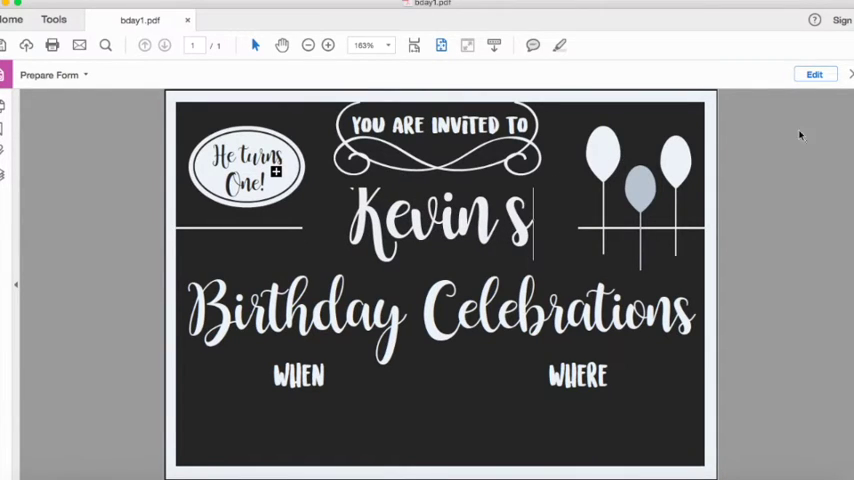
{"action": "left_click", "coordinate": [816, 72]}
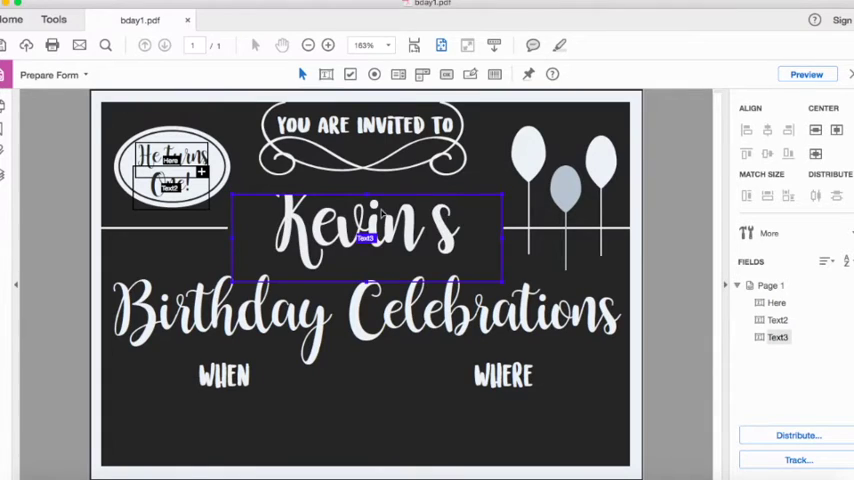
{"action": "left_click_drag", "start_coordinate": [368, 236], "coordinate": [368, 224]}
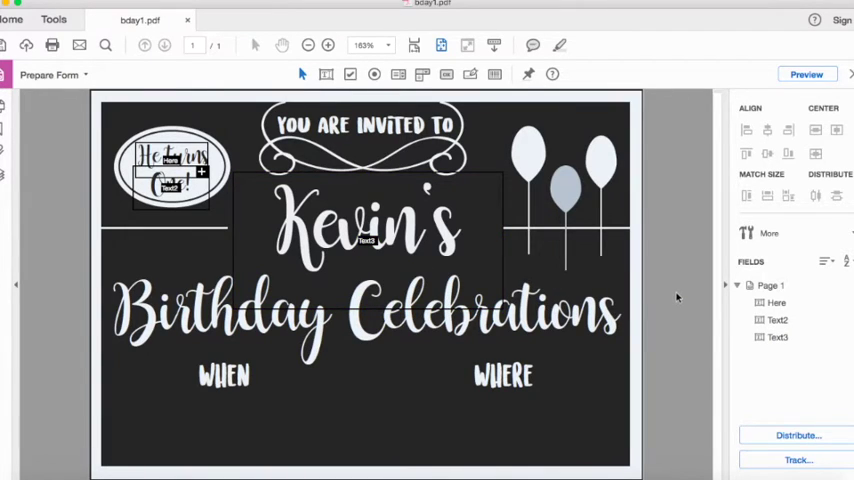
{"action": "mouse_move", "coordinate": [568, 250]}
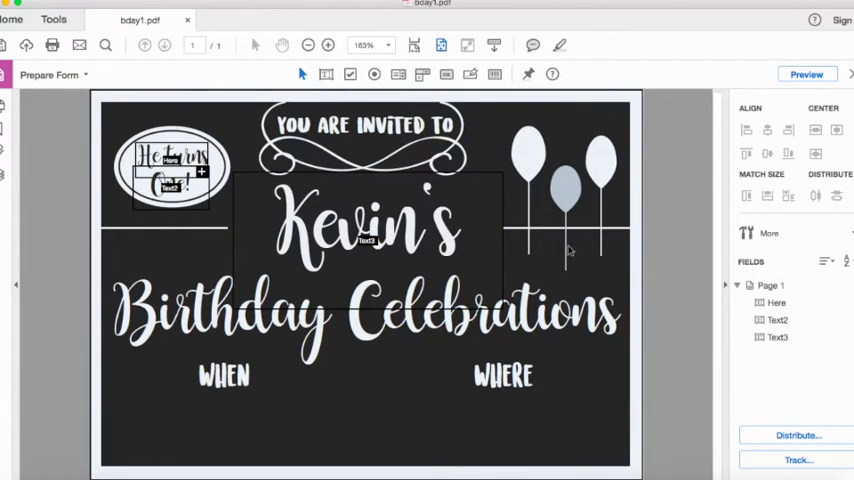
Preview the form, try Robert's in the name field and leave the fields blank.
{"action": "left_click", "coordinate": [808, 72]}
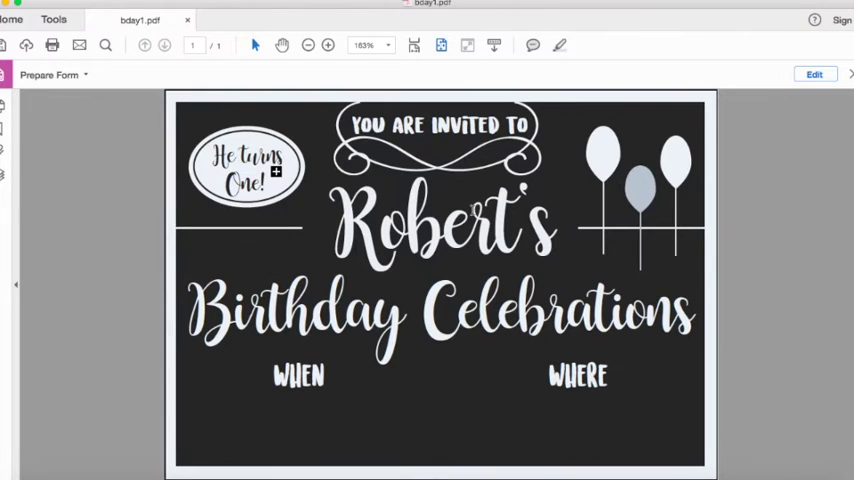
{"action": "left_click", "coordinate": [470, 210]}
{"action": "type", "text": "Type Here"}
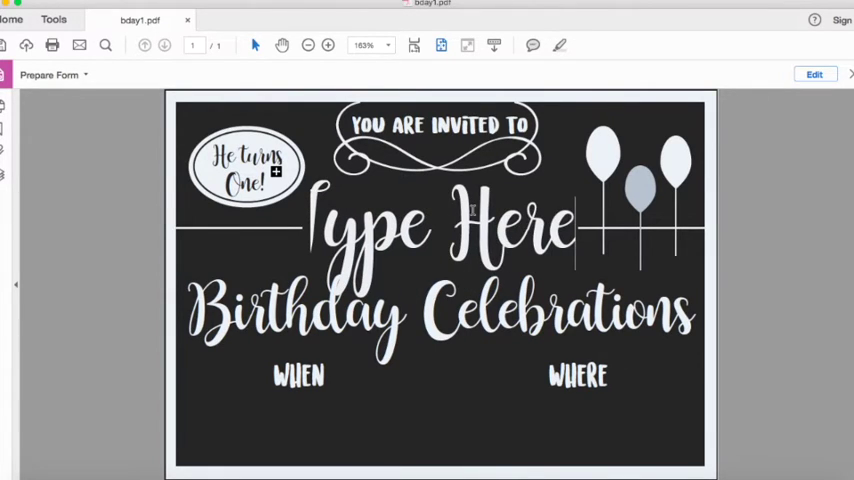
{"action": "mouse_move", "coordinate": [528, 196]}
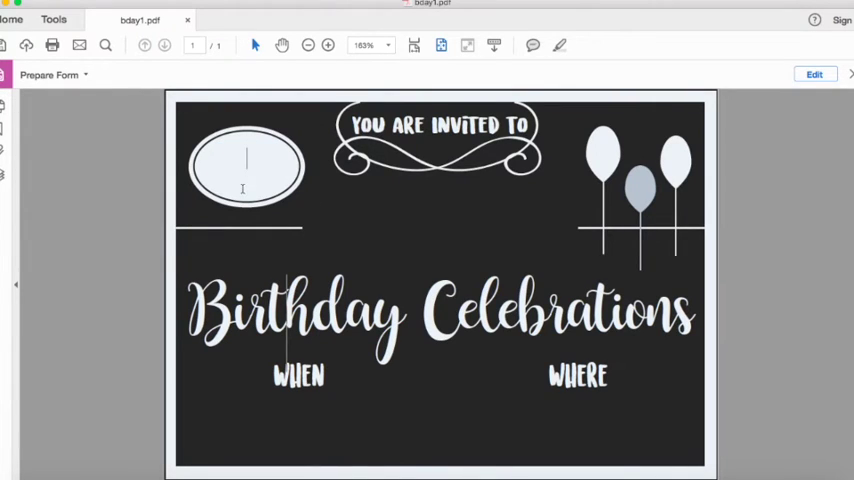
{"action": "mouse_move", "coordinate": [170, 328]}
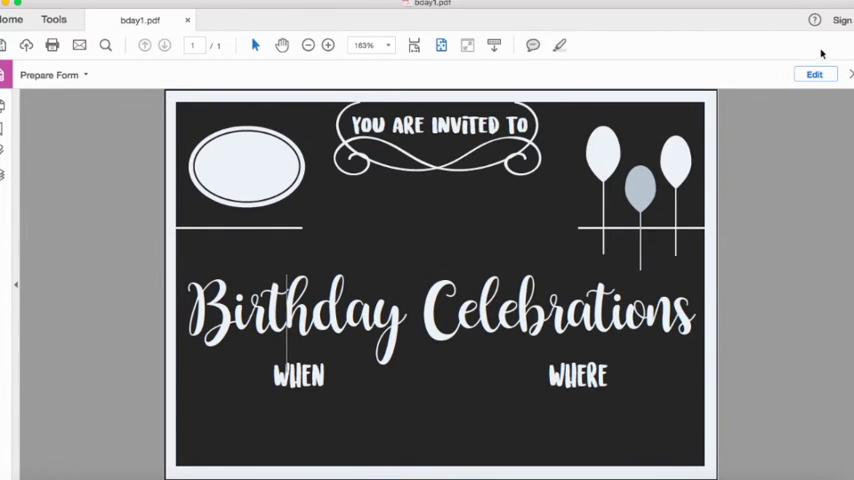
Save the form as bday1_editable.pdf in the Invitations folder via Save As.
{"action": "left_click", "coordinate": [814, 72]}
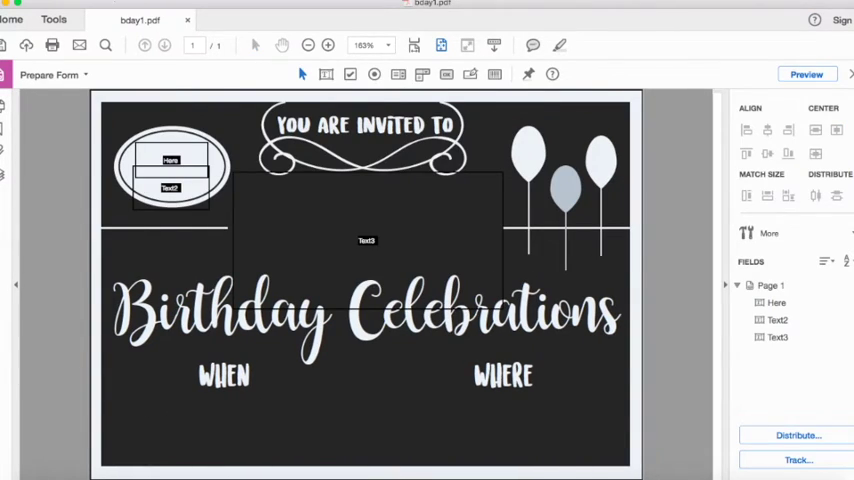
{"action": "left_click", "coordinate": [20, 8]}
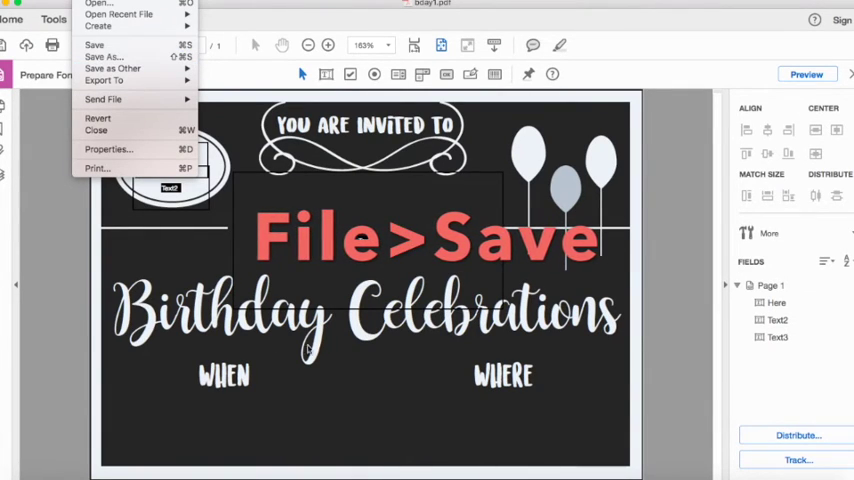
{"action": "left_click", "coordinate": [94, 44]}
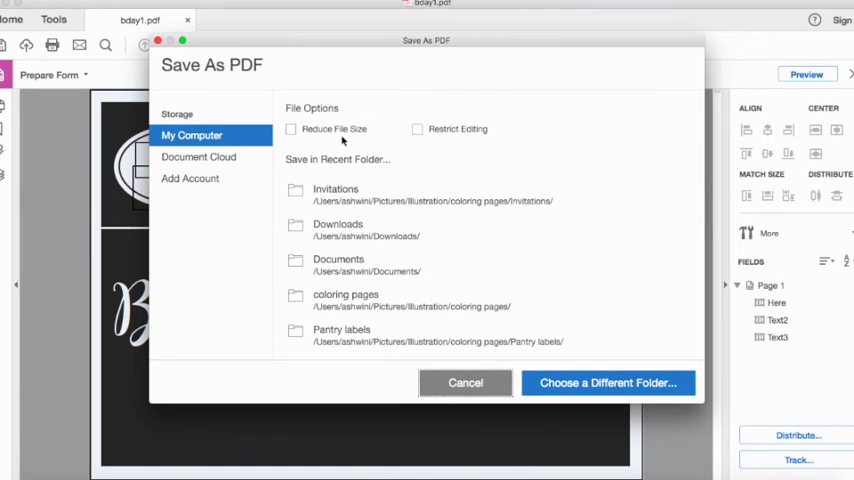
{"action": "mouse_move", "coordinate": [324, 118]}
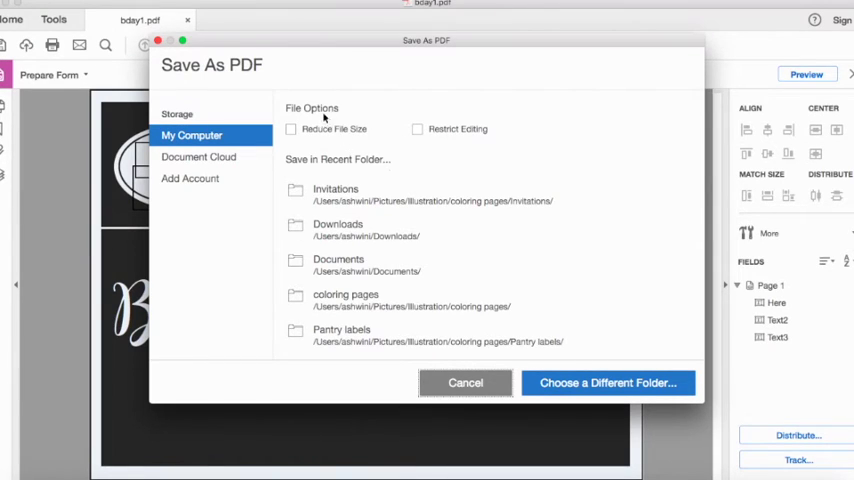
{"action": "mouse_move", "coordinate": [424, 136]}
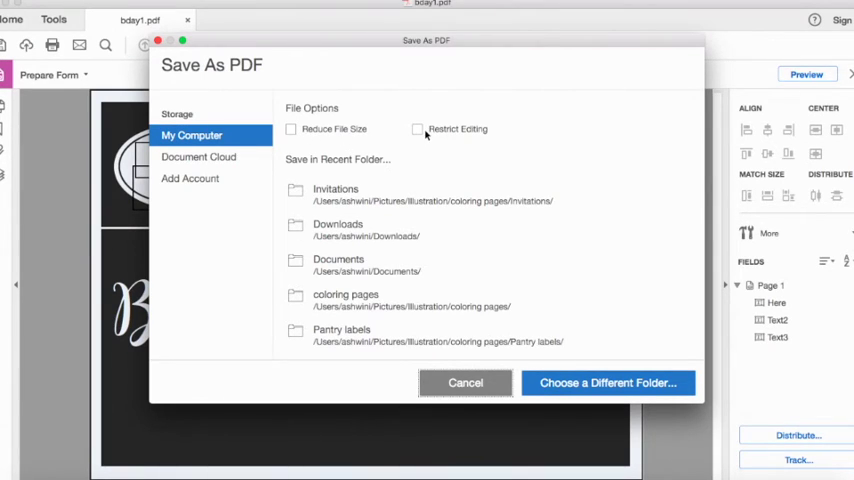
{"action": "mouse_move", "coordinate": [364, 198]}
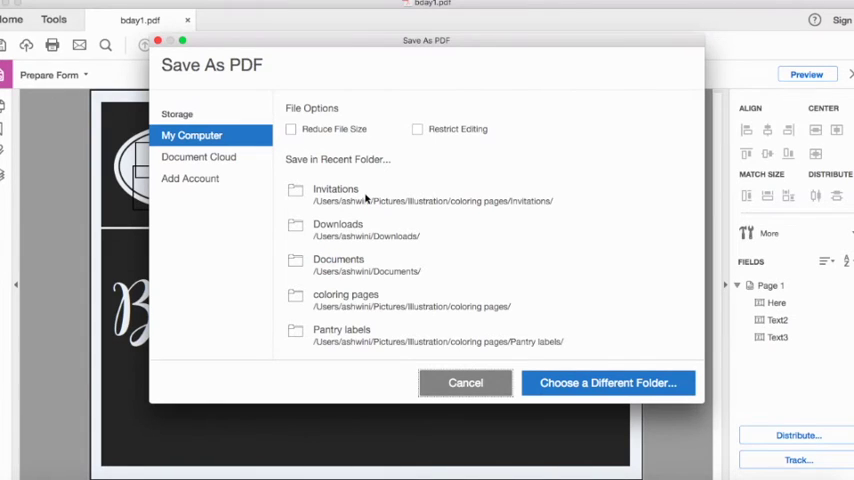
{"action": "left_click", "coordinate": [608, 382]}
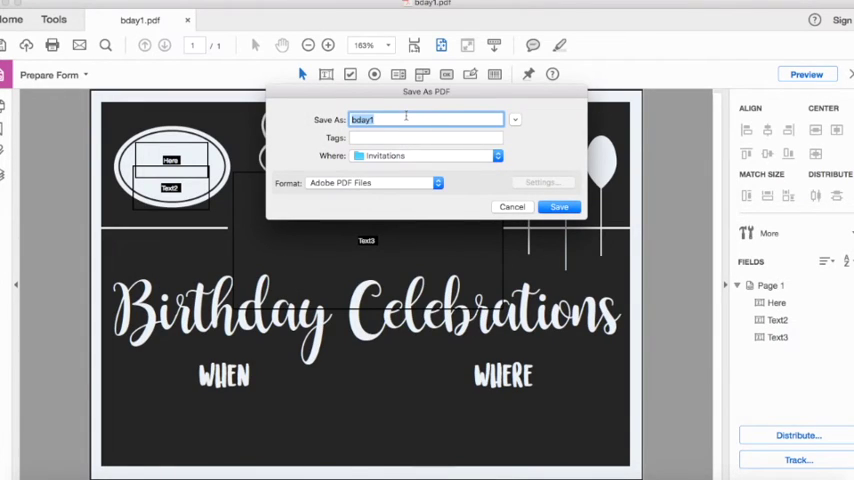
{"action": "type", "text": "_editable"}
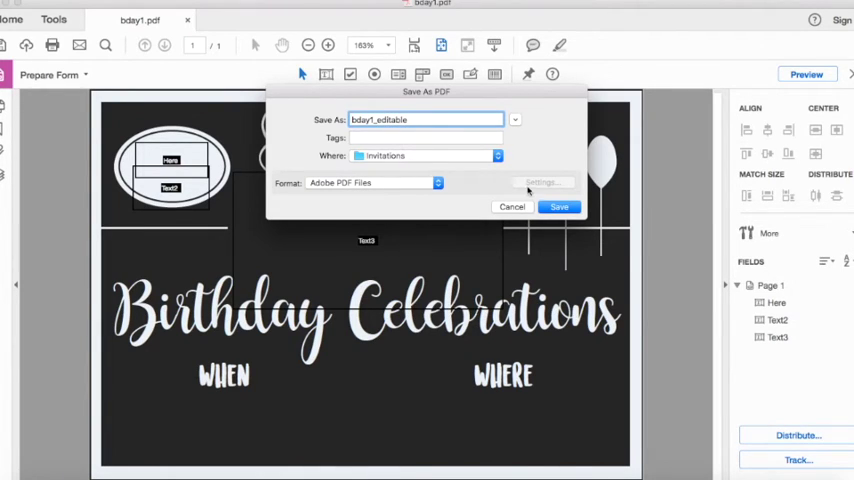
{"action": "left_click", "coordinate": [560, 208]}
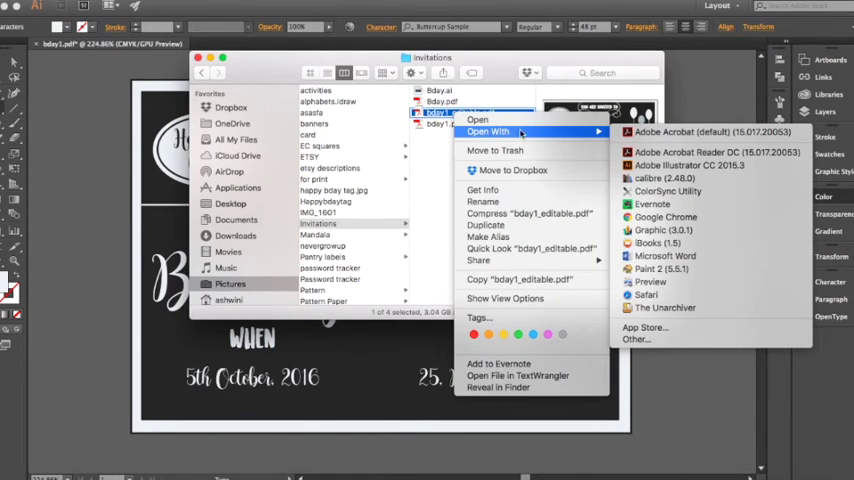
{"action": "mouse_move", "coordinate": [716, 152]}
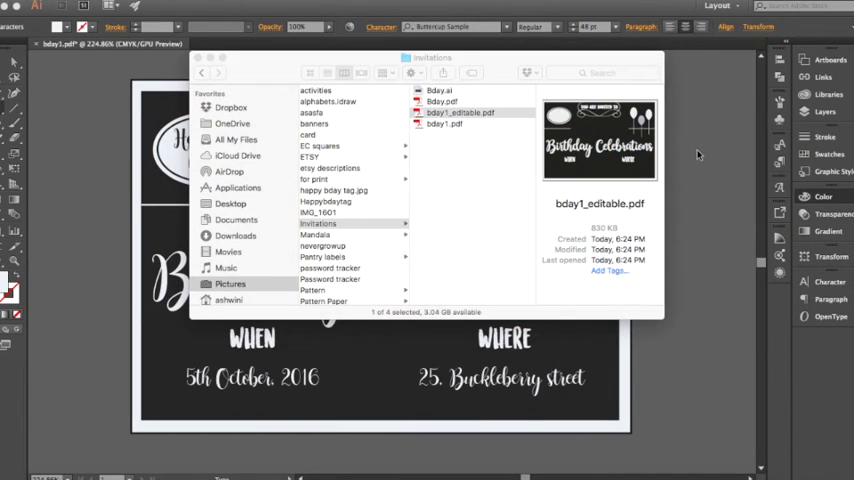
Open bday1_editable.pdf from Finder in Adobe Acrobat Reader DC.
{"action": "double_click", "coordinate": [460, 112]}
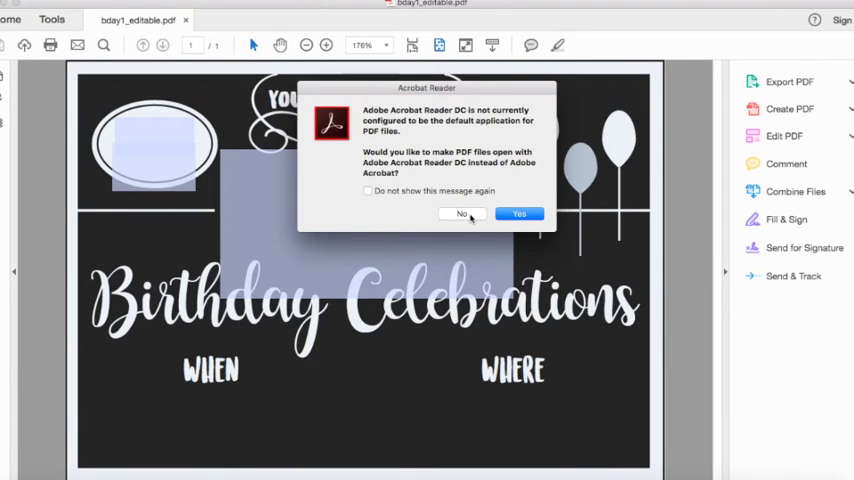
Decline the default-app prompt and fill the fields with Kevin's and He turns Two!
{"action": "left_click", "coordinate": [462, 214]}
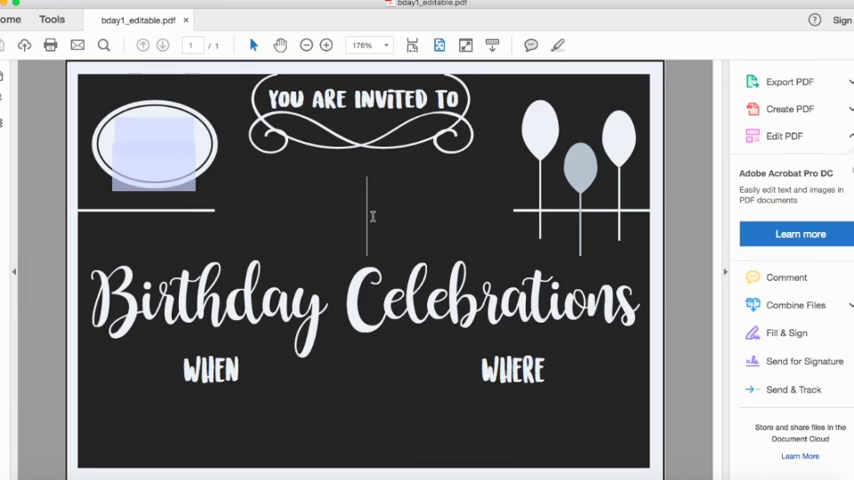
{"action": "type", "text": "Kevin's"}
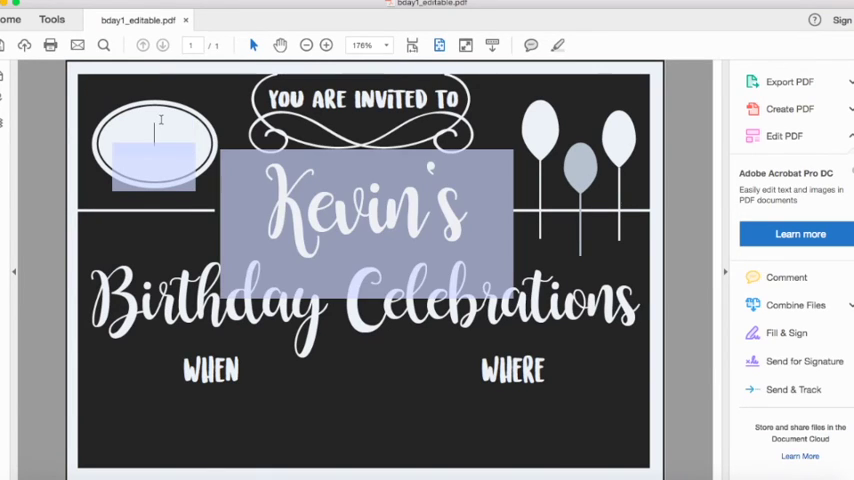
{"action": "type", "text": "He turns"}
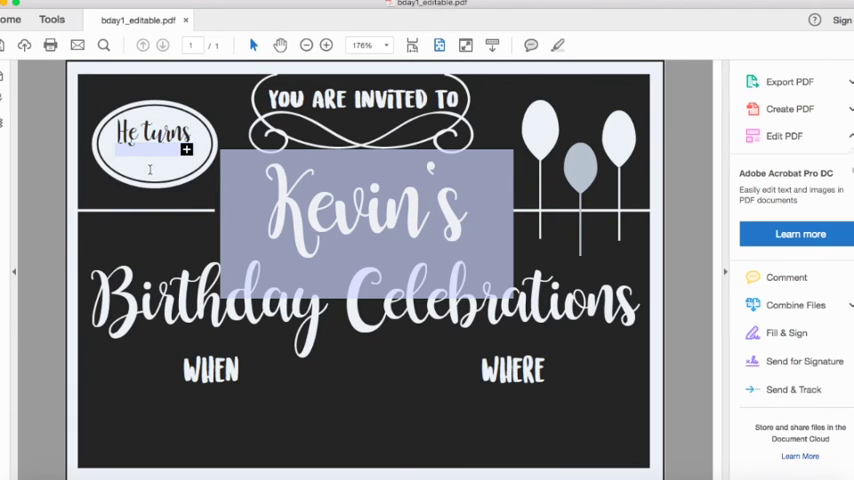
{"action": "type", "text": "Two!"}
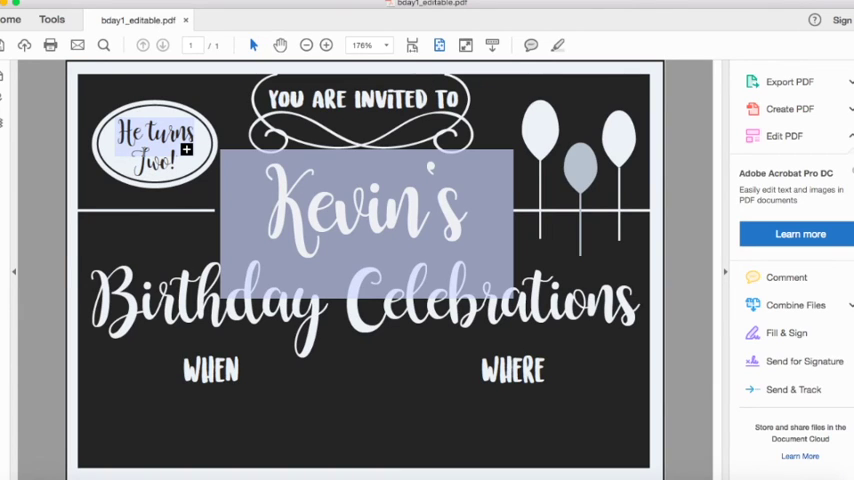
{"action": "left_click", "coordinate": [10, 18]}
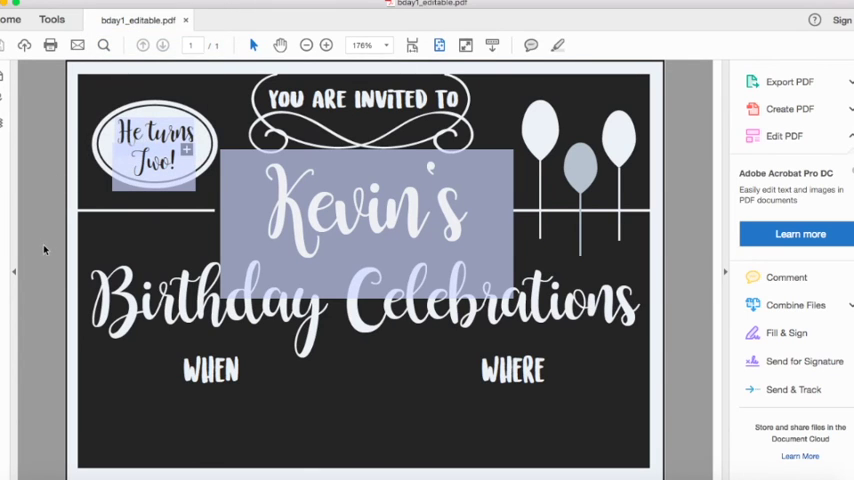
{"action": "left_click", "coordinate": [14, 4]}
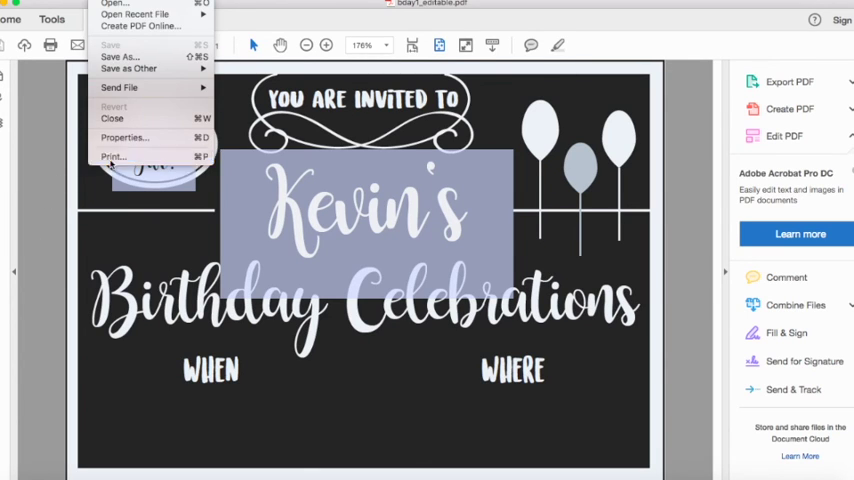
Print the filled-in invitation from Reader's print settings.
{"action": "left_click", "coordinate": [112, 156]}
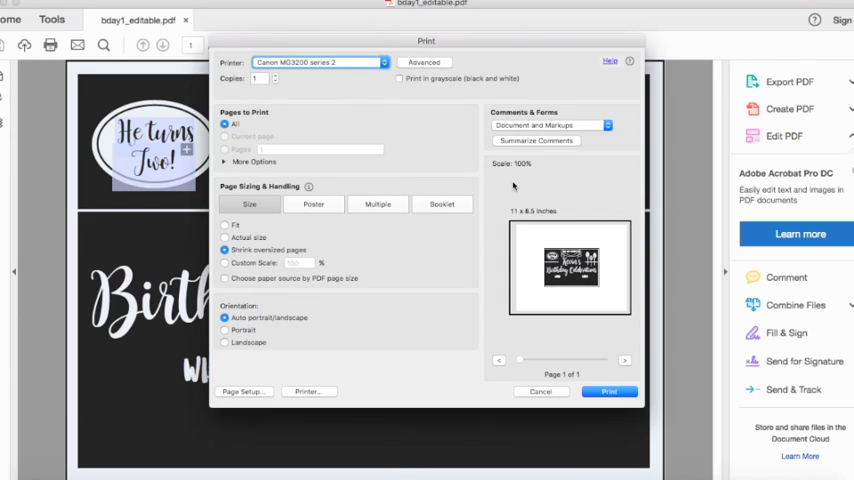
{"action": "mouse_move", "coordinate": [604, 310]}
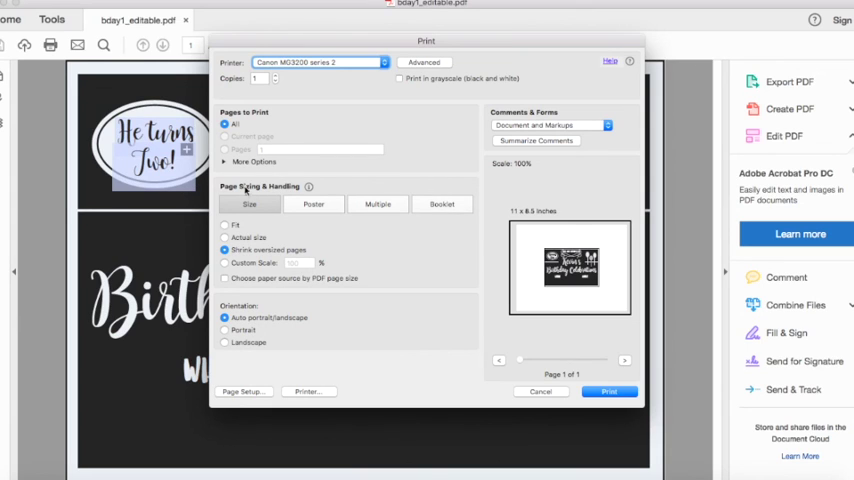
{"action": "mouse_move", "coordinate": [612, 260]}
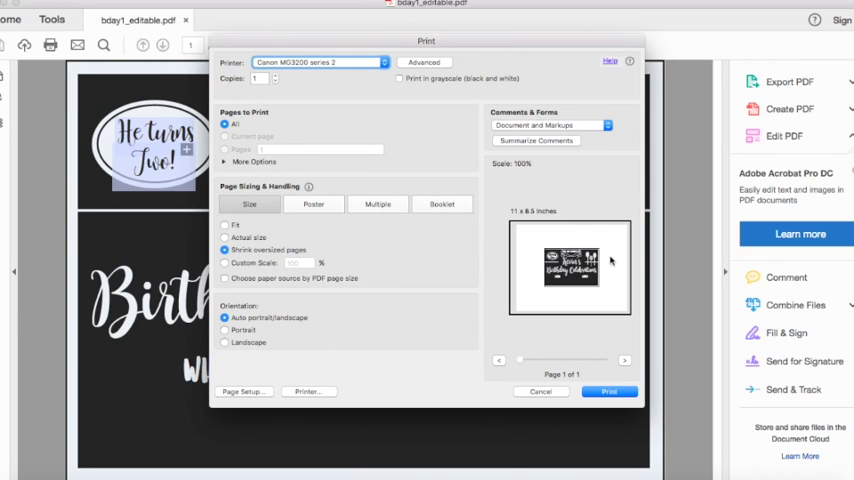
{"action": "mouse_move", "coordinate": [464, 32]}
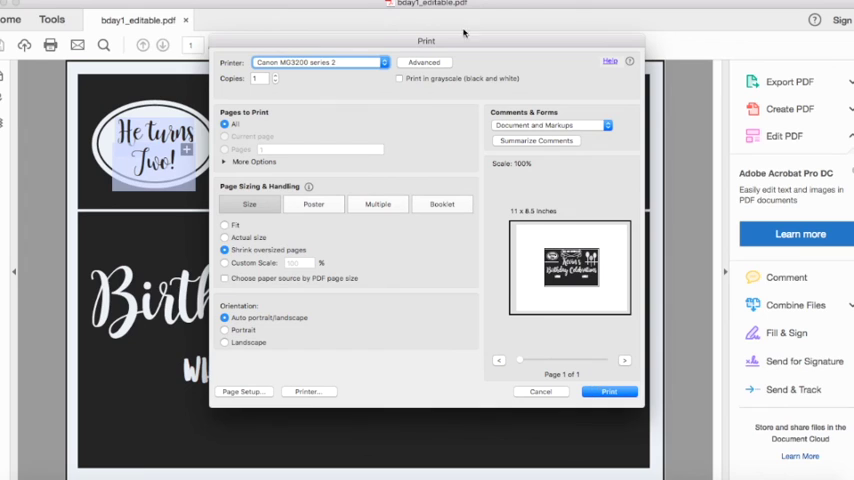
{"action": "left_click", "coordinate": [540, 392]}
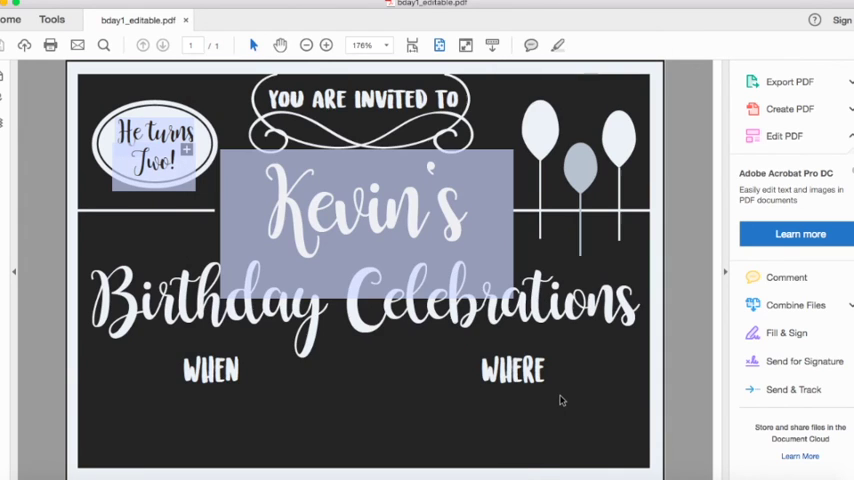